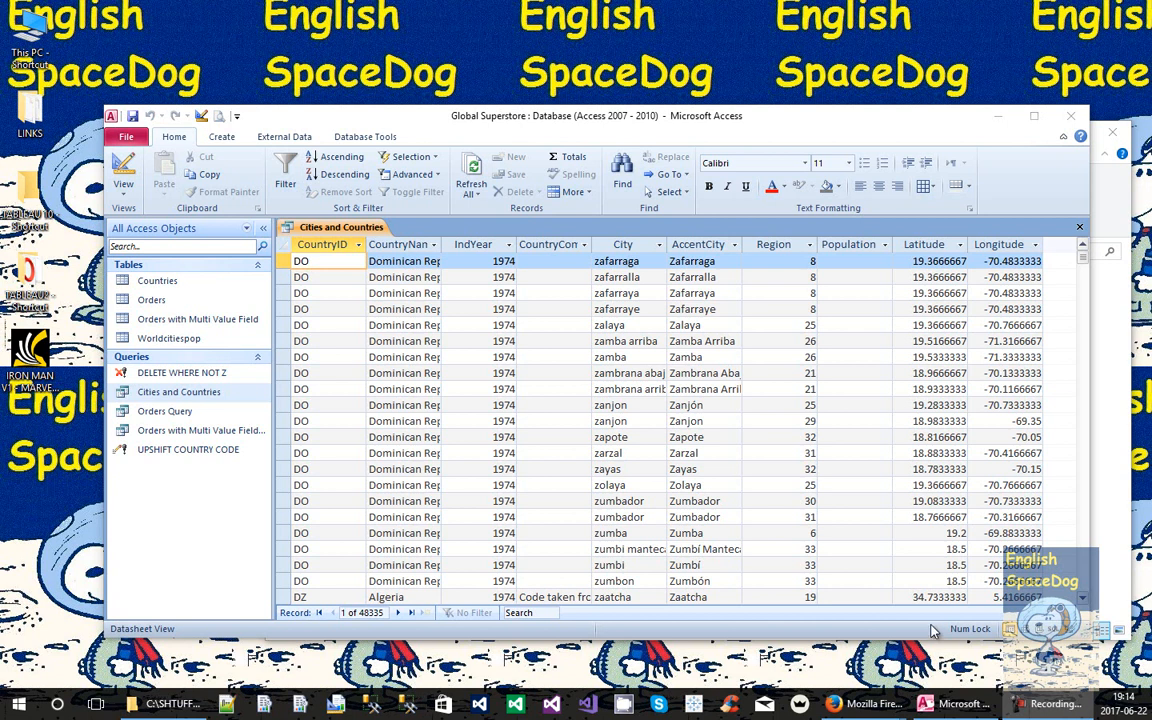
mouse_move(1012, 240)
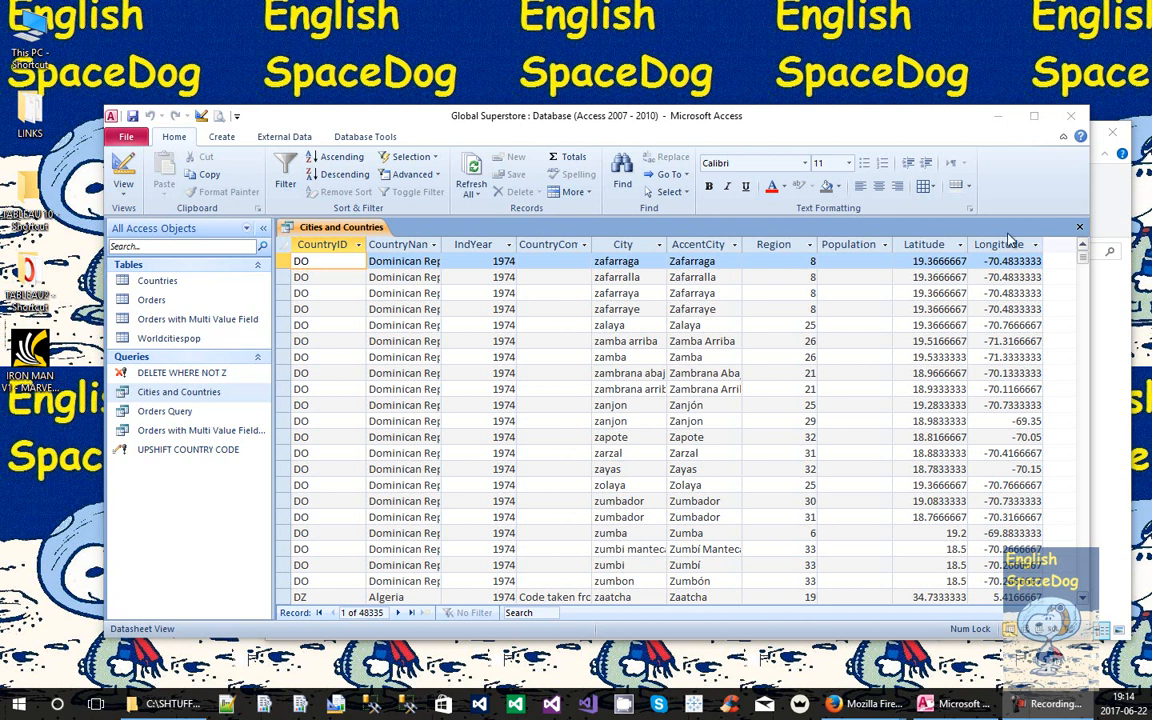
mouse_move(1018, 184)
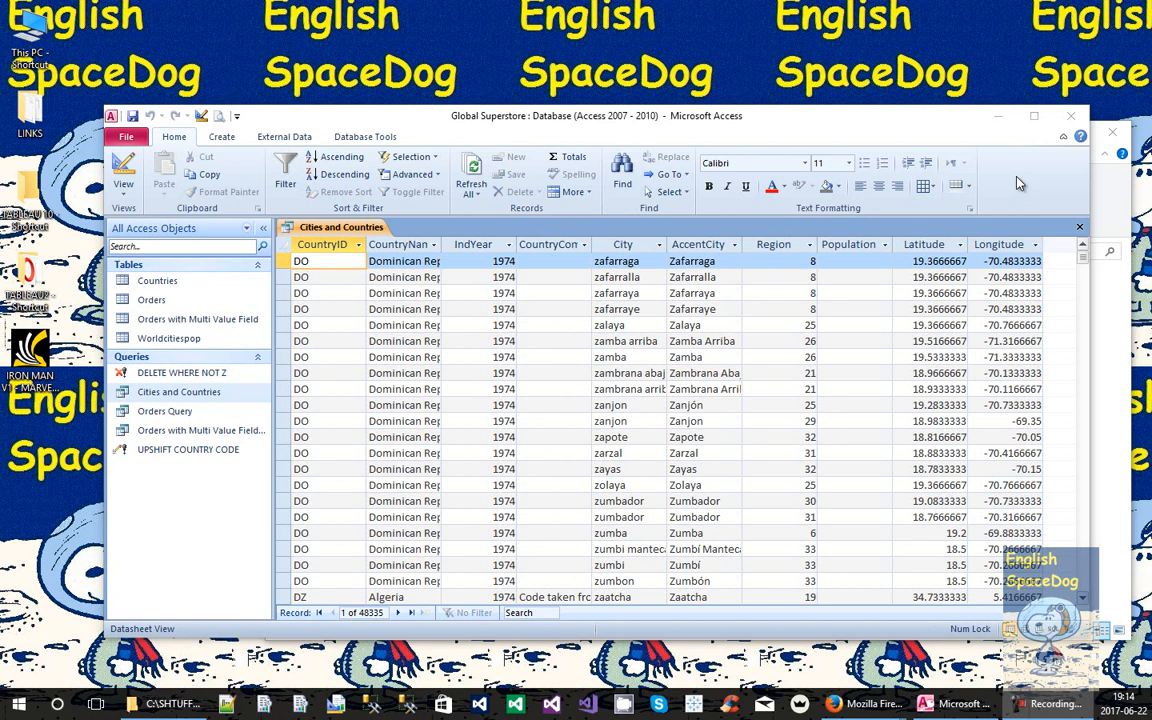
mouse_move(338, 378)
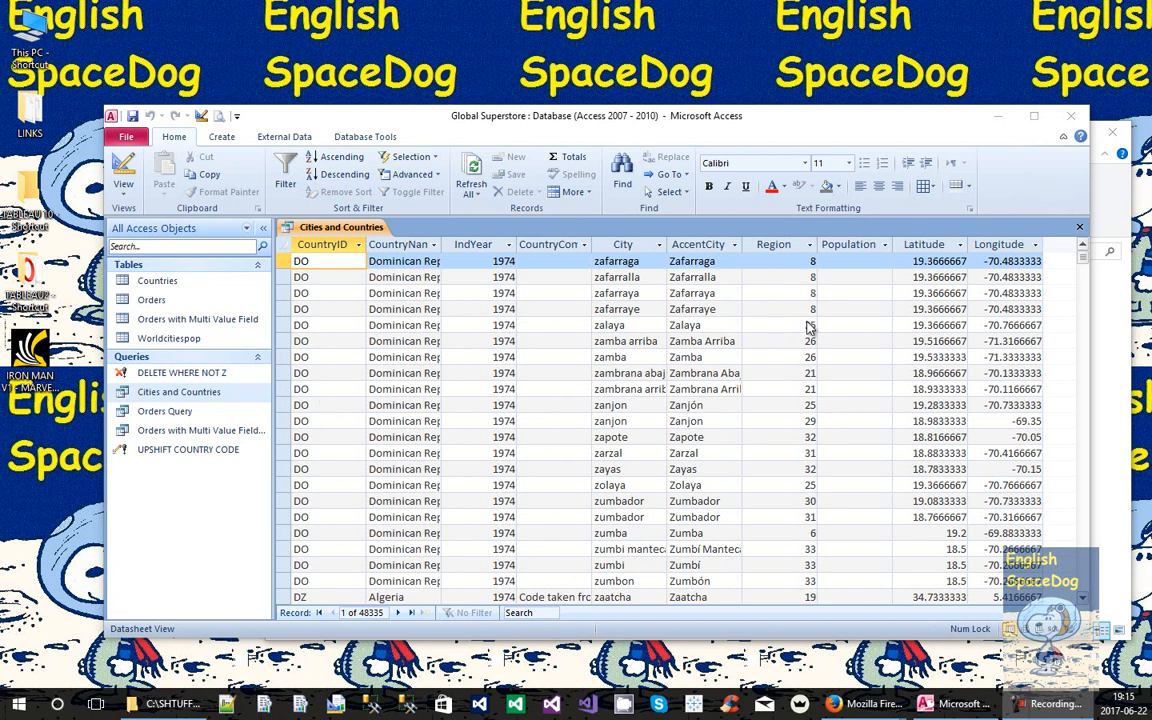
Close the query results, view the Countries table's country list, then close it too
left_click(178, 390)
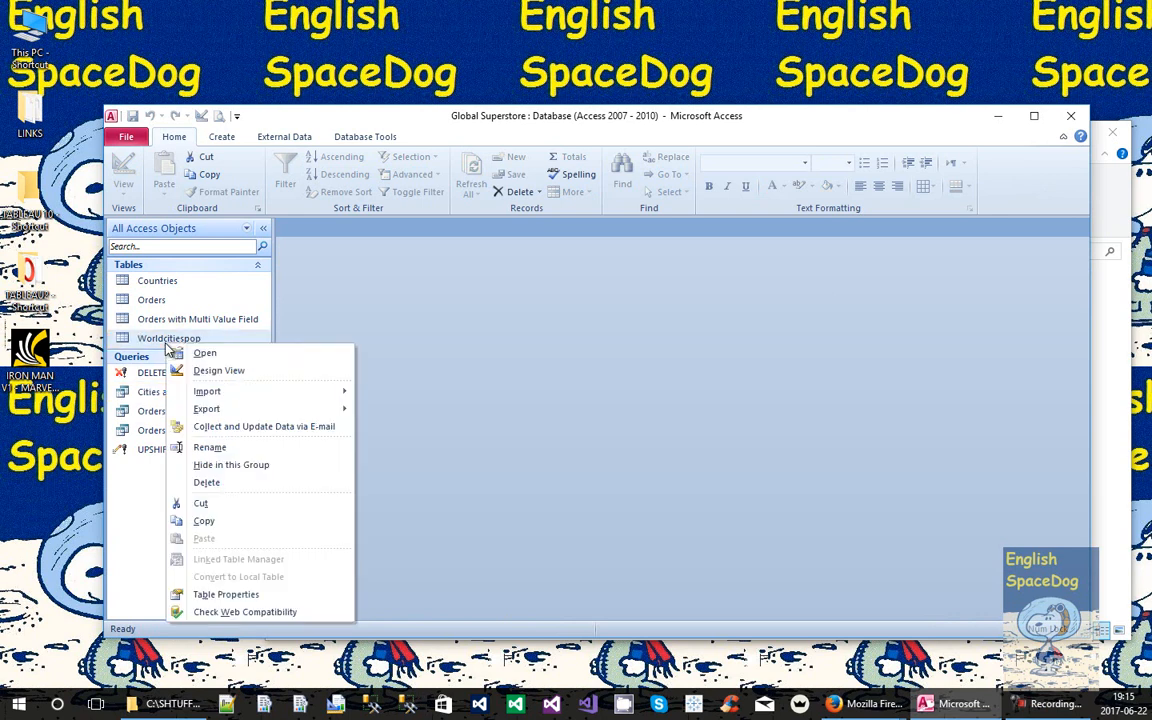
left_click(218, 370)
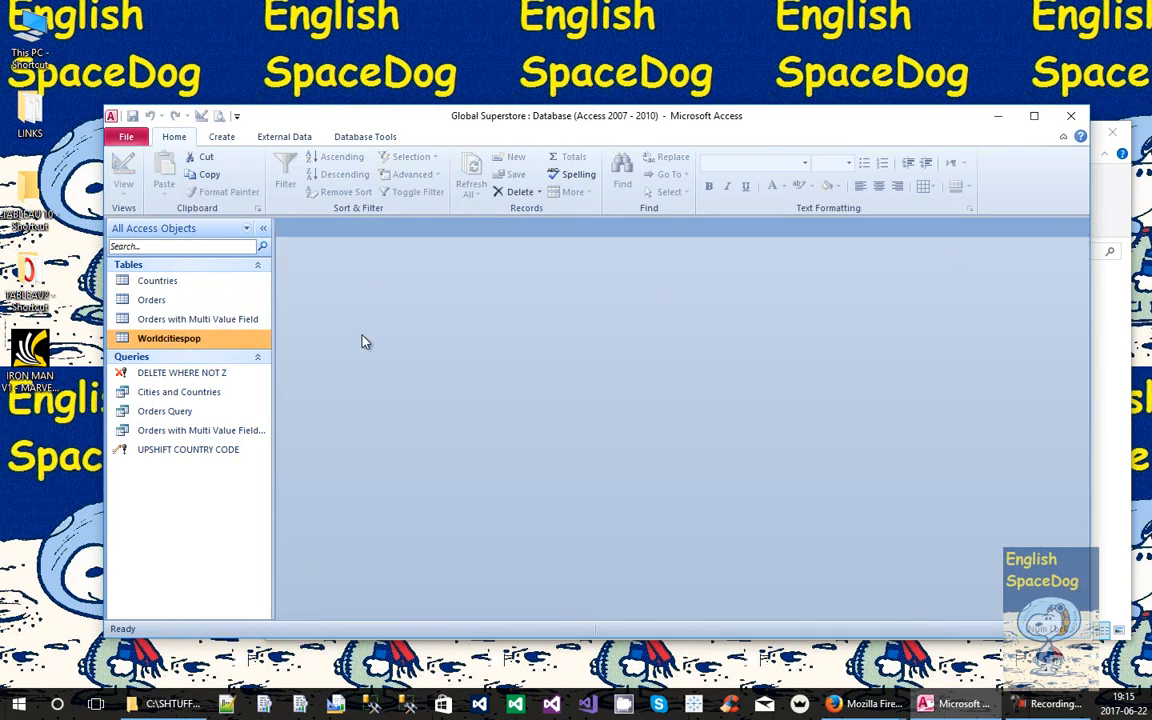
double_click(156, 280)
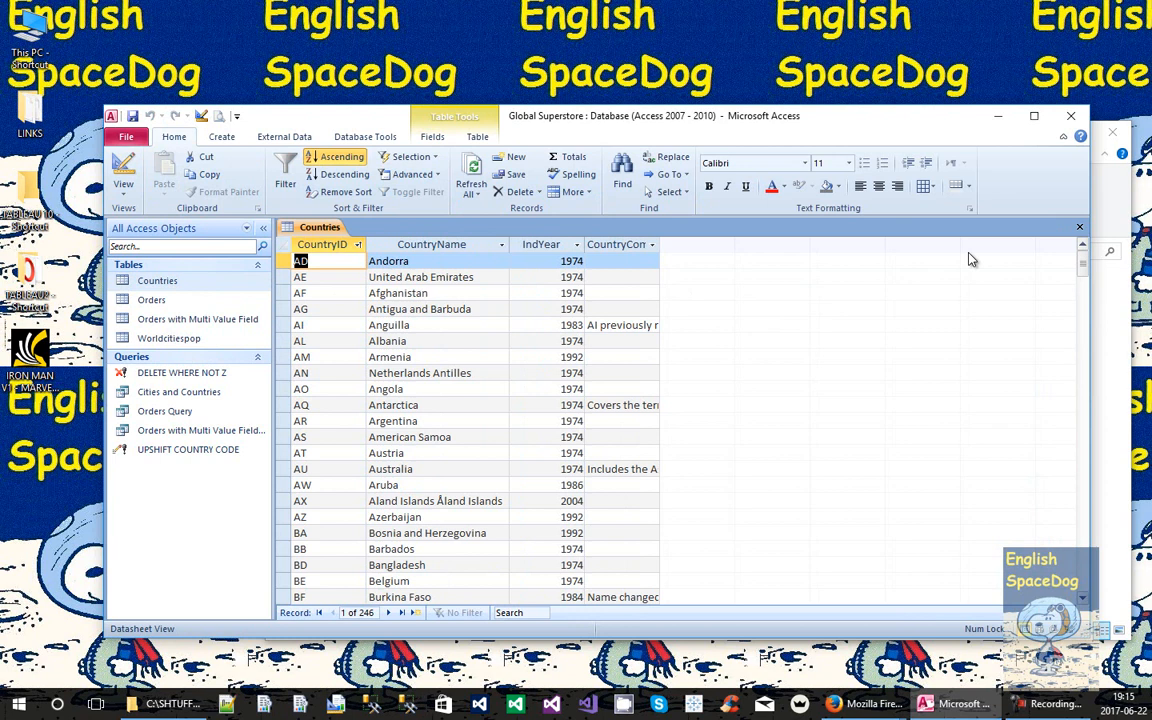
left_click(1080, 228)
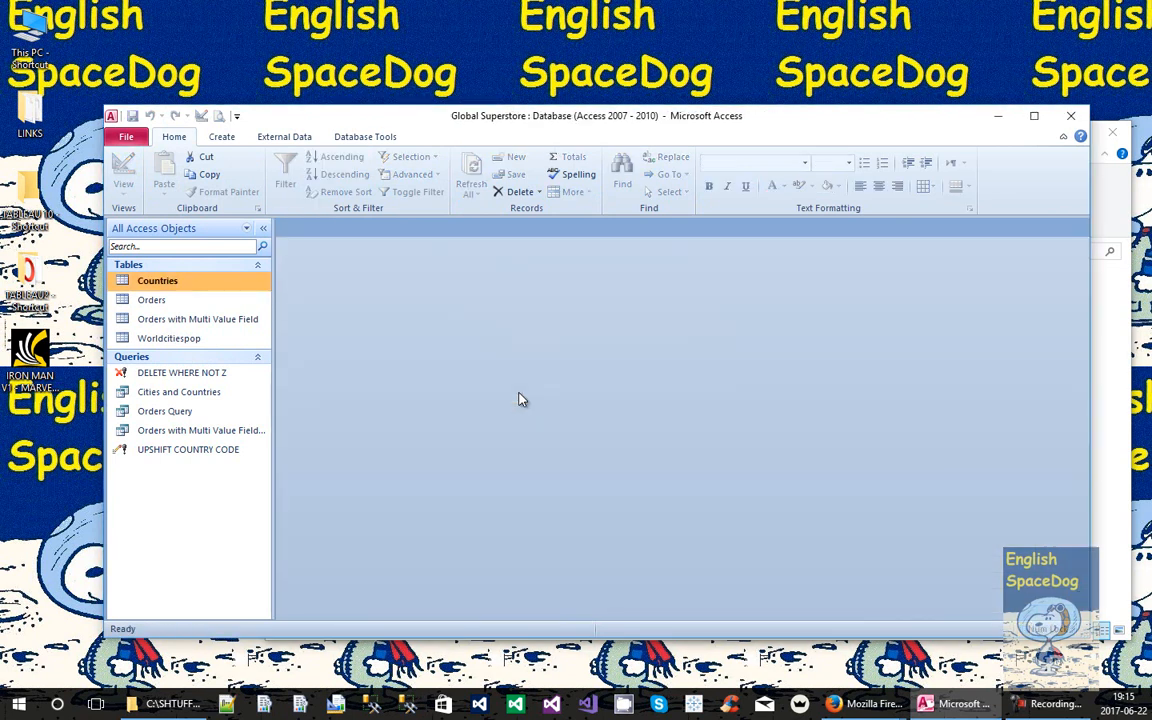
left_click(182, 372)
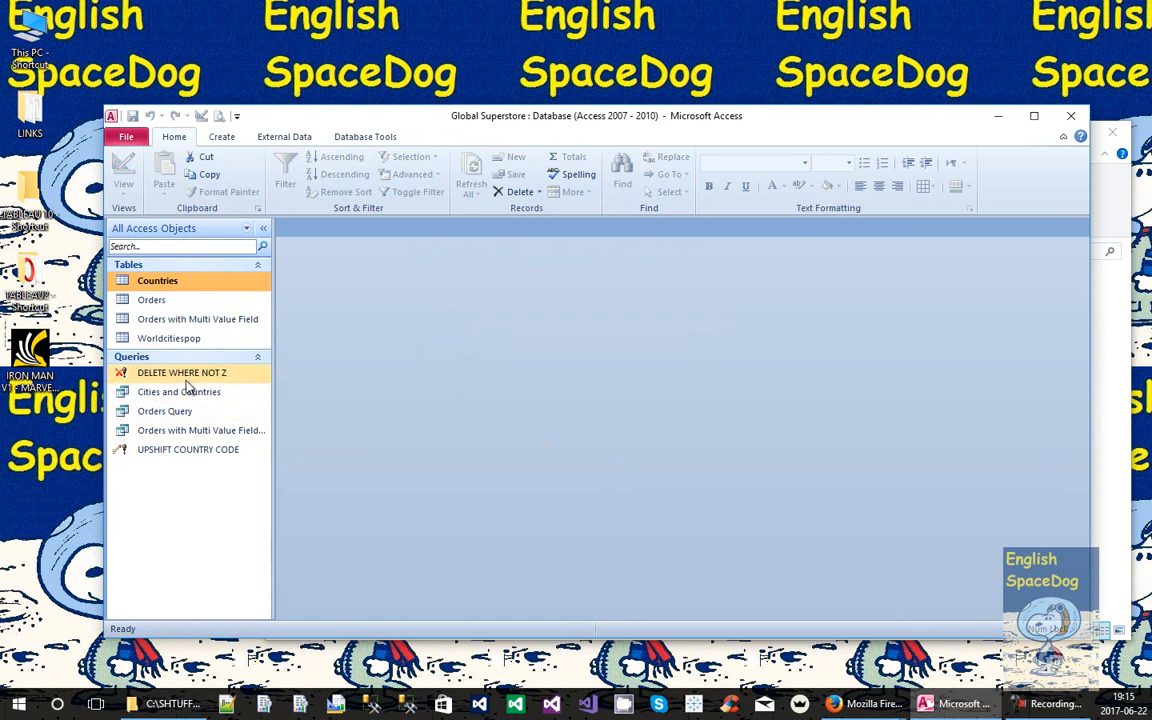
Add an Is Not Null criterion on Population in Design View and run the query
right_click(182, 372)
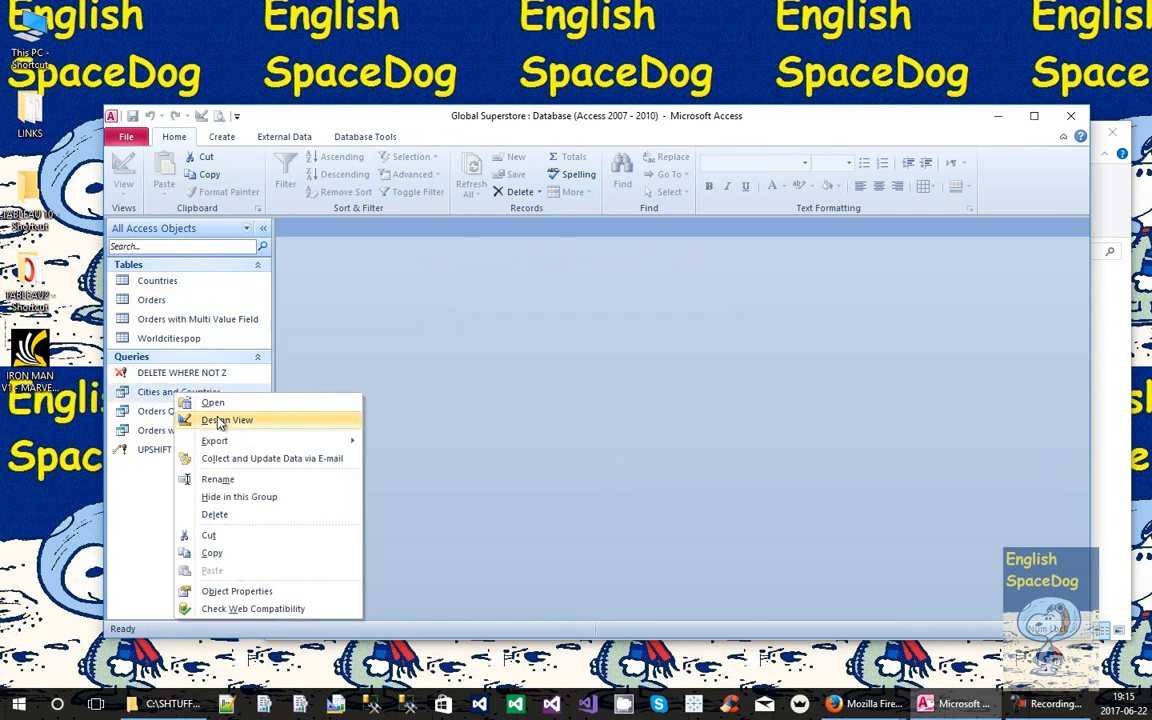
left_click(228, 420)
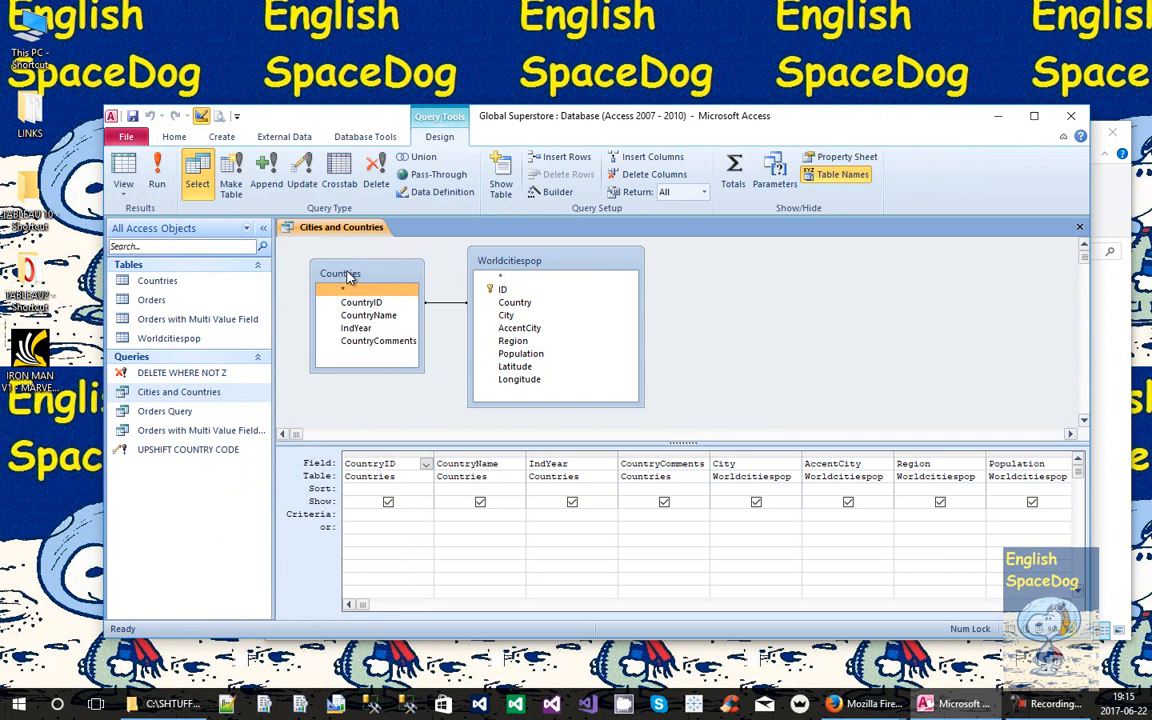
left_click(168, 338)
type("Is Not Null")
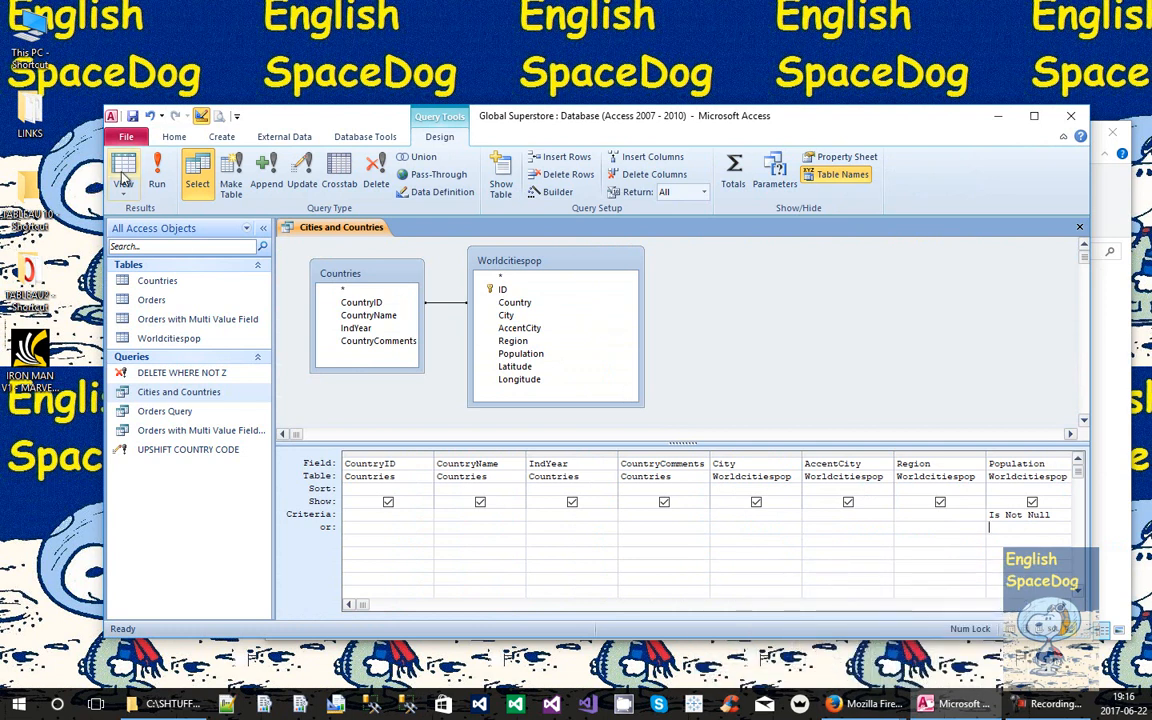
left_click(156, 170)
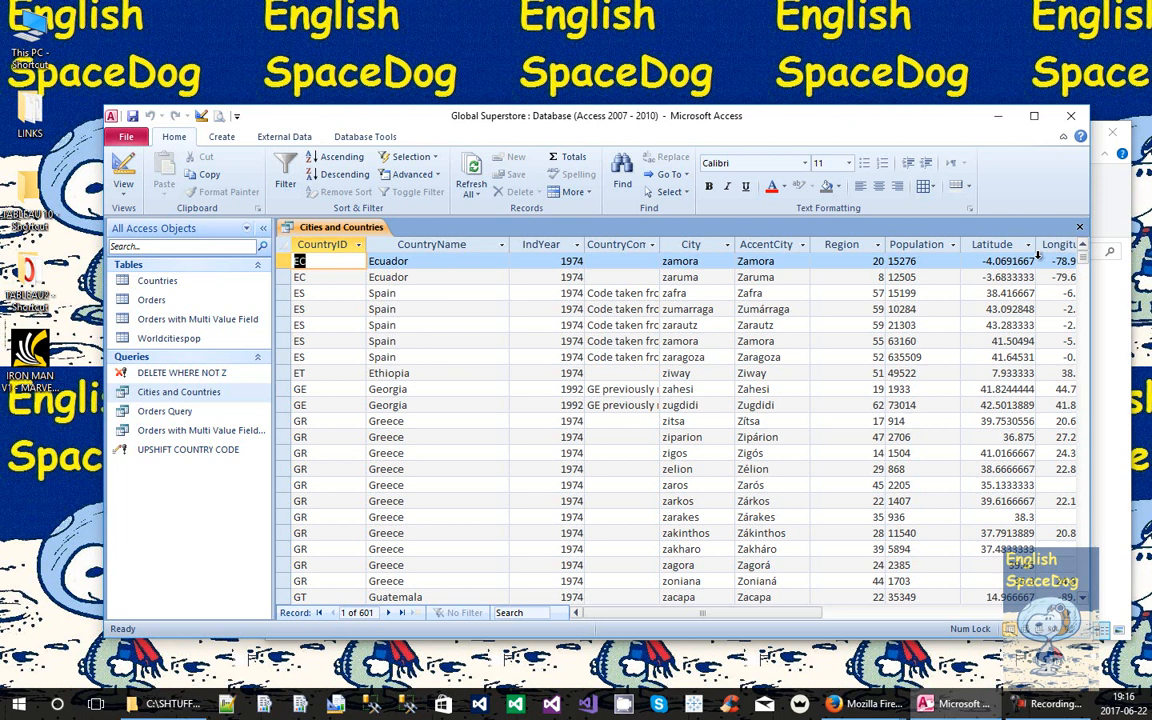
Close the Cities and Countries query, saving its design changes
left_click(1080, 228)
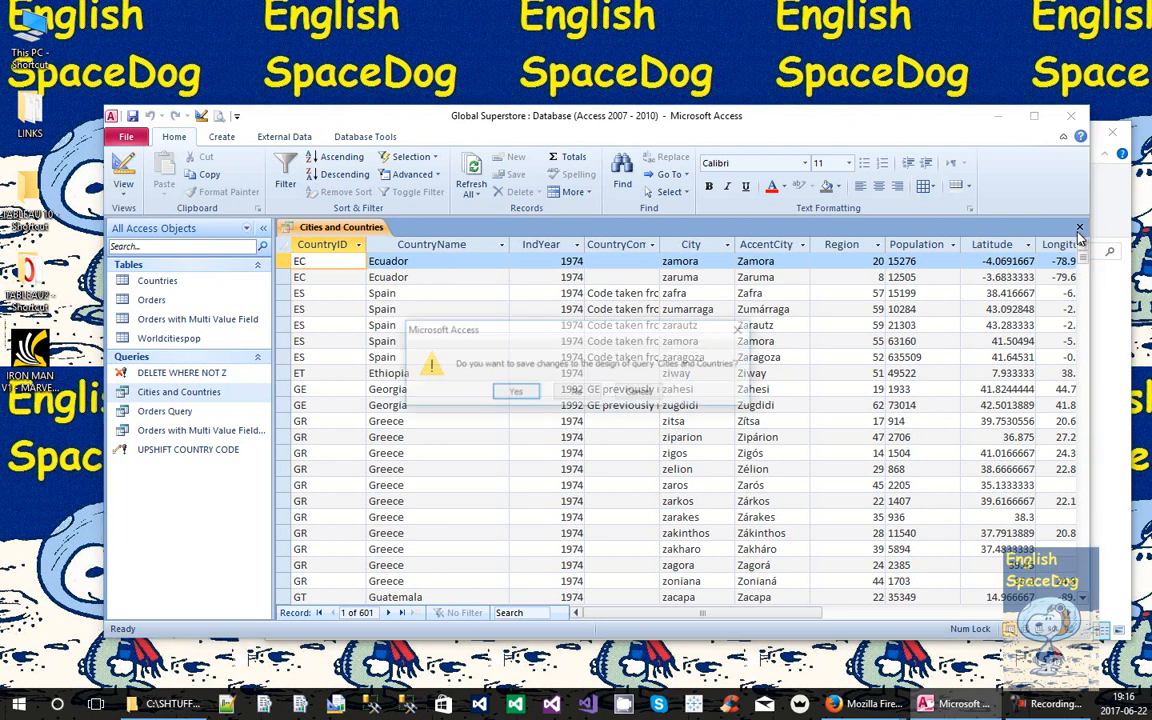
left_click(516, 390)
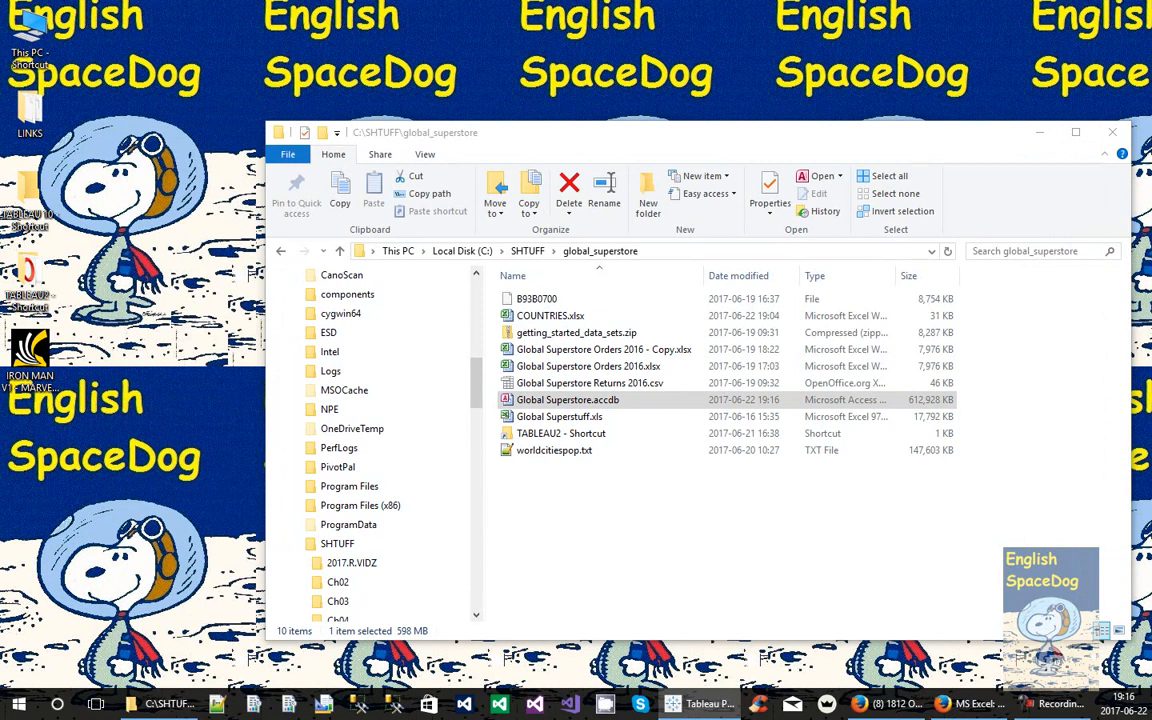
In Tableau Public, connect to the Global Superstore.accdb Access database
left_click(698, 704)
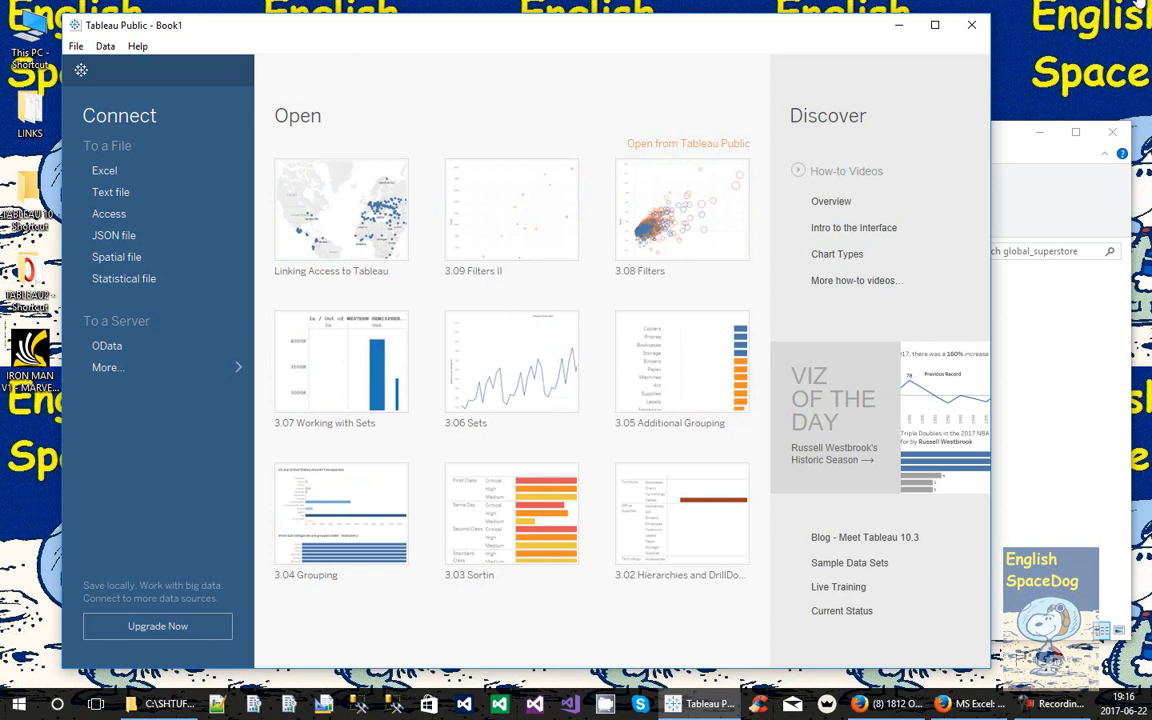
mouse_move(116, 256)
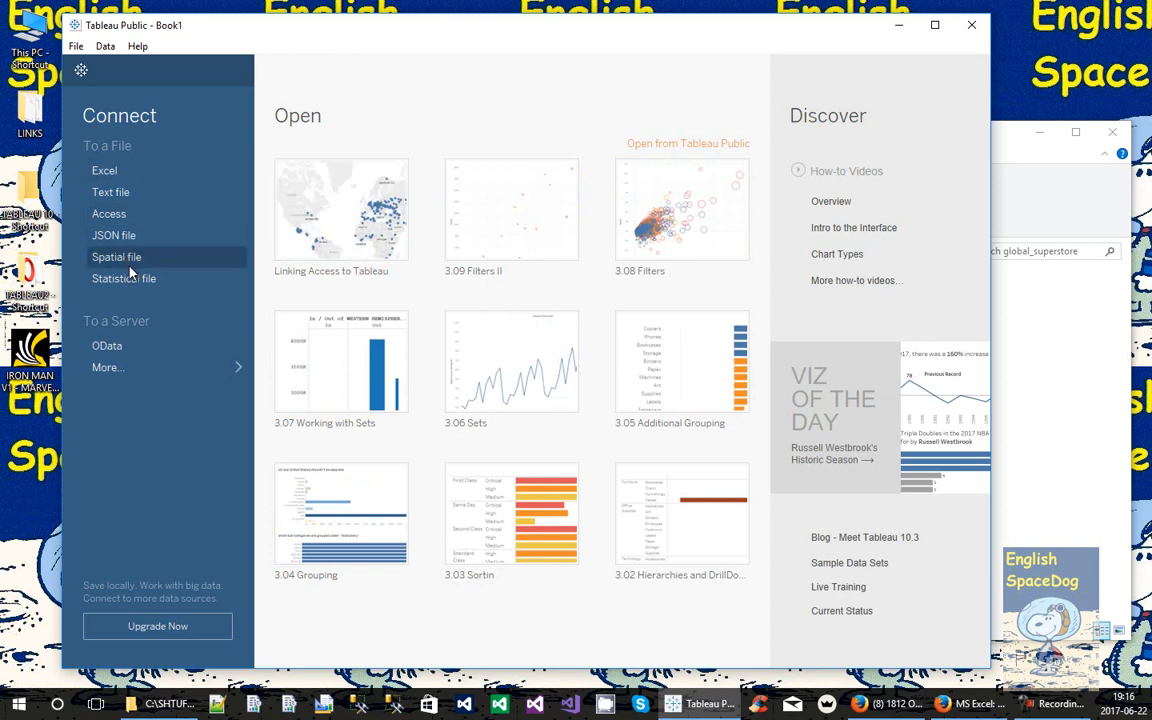
left_click(108, 212)
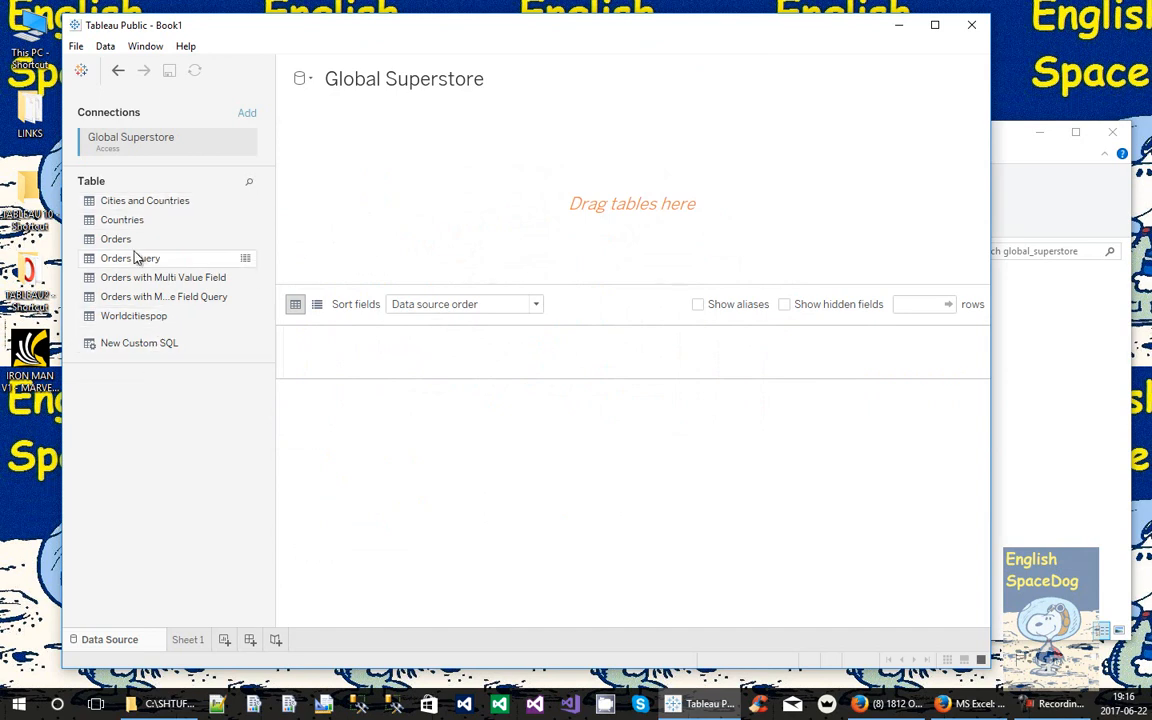
mouse_move(128, 200)
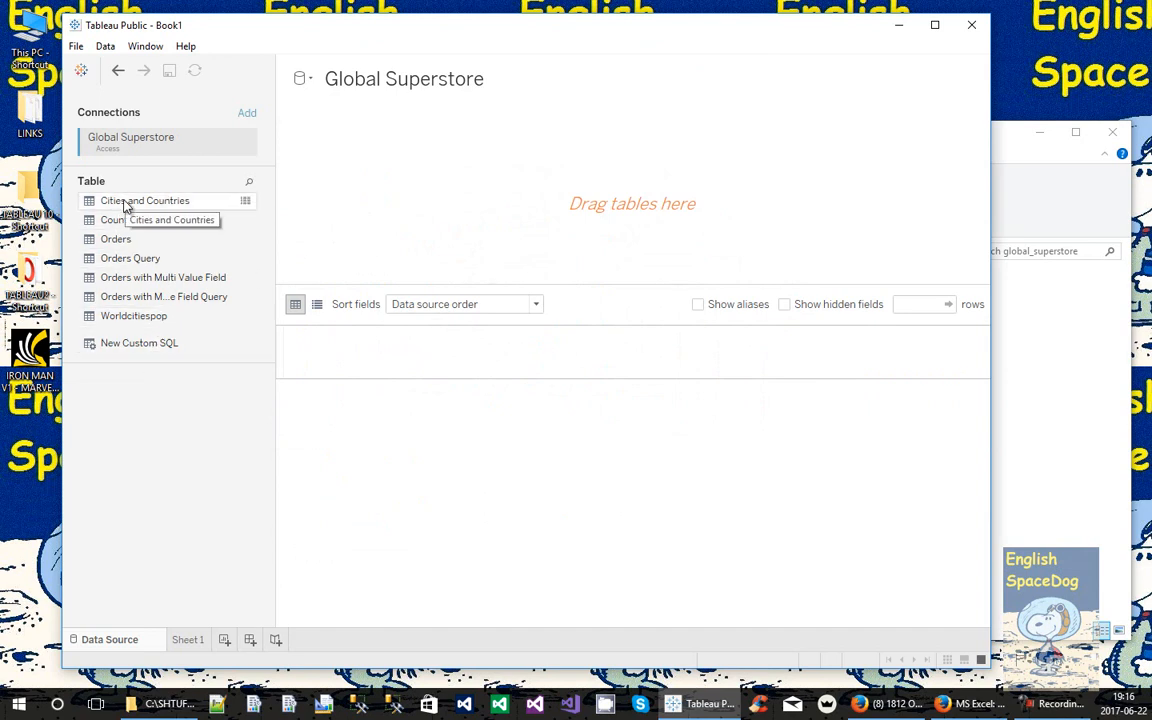
Use the Cities and Countries query as data source, set Ind Year to whole number, and add a worksheet
left_click_drag(144, 200, 364, 176)
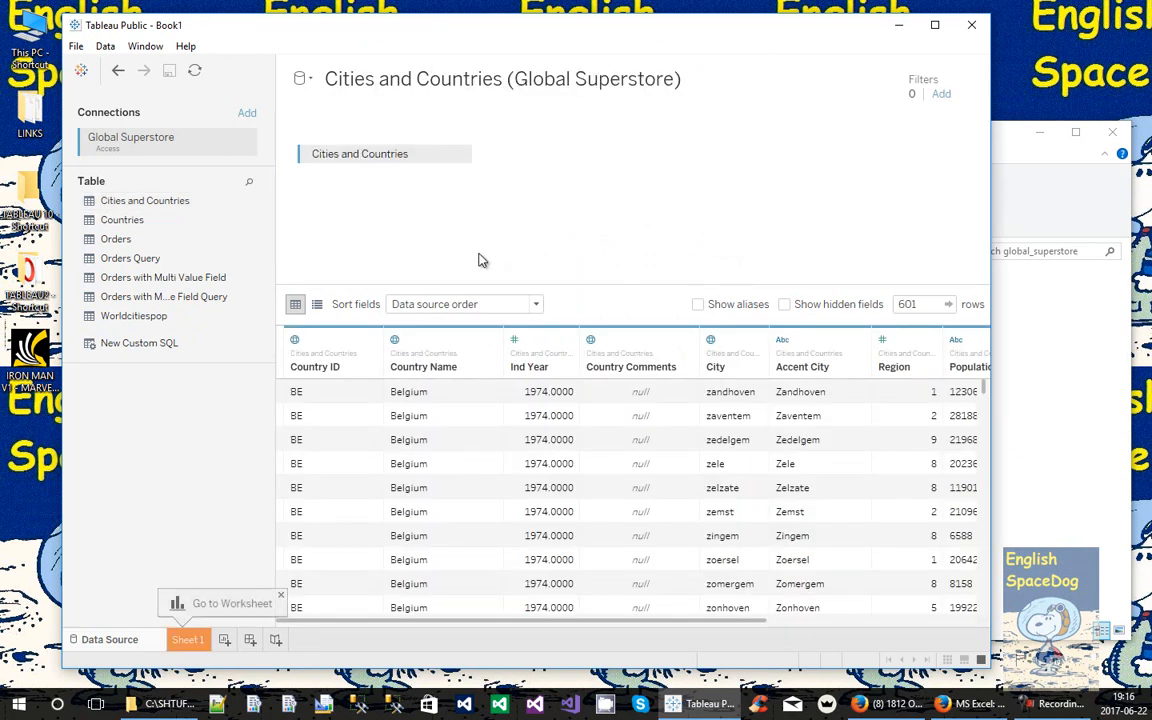
mouse_move(650, 224)
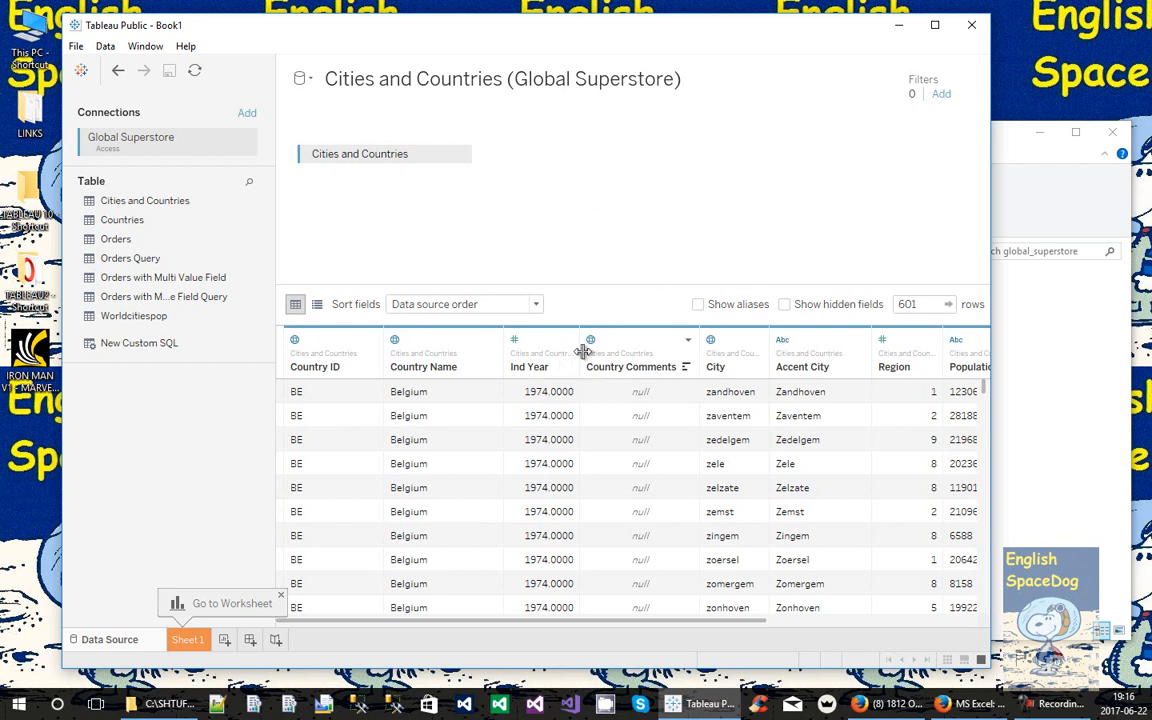
left_click(516, 340)
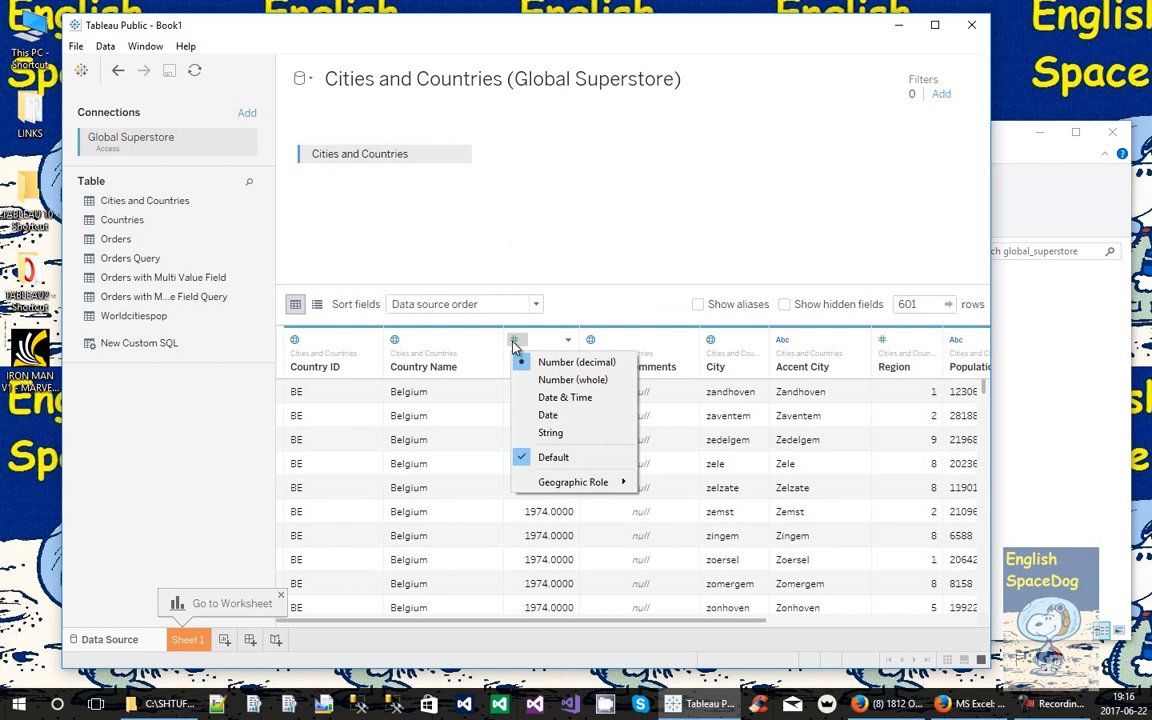
left_click(572, 380)
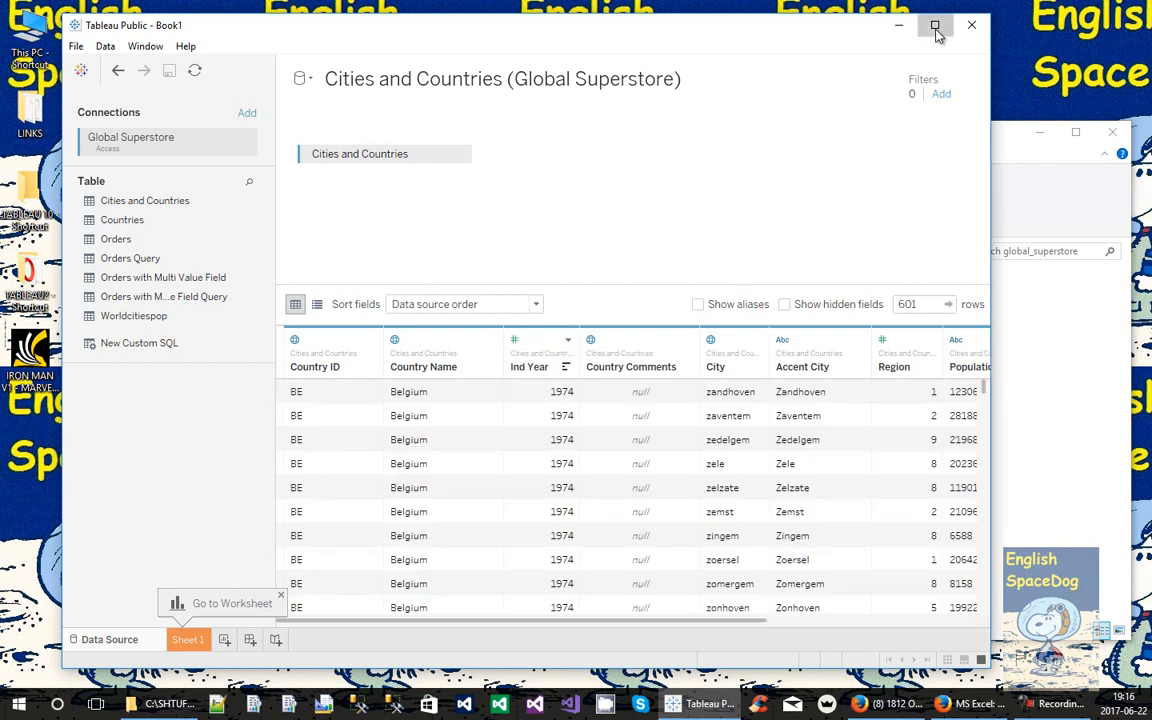
left_click(936, 24)
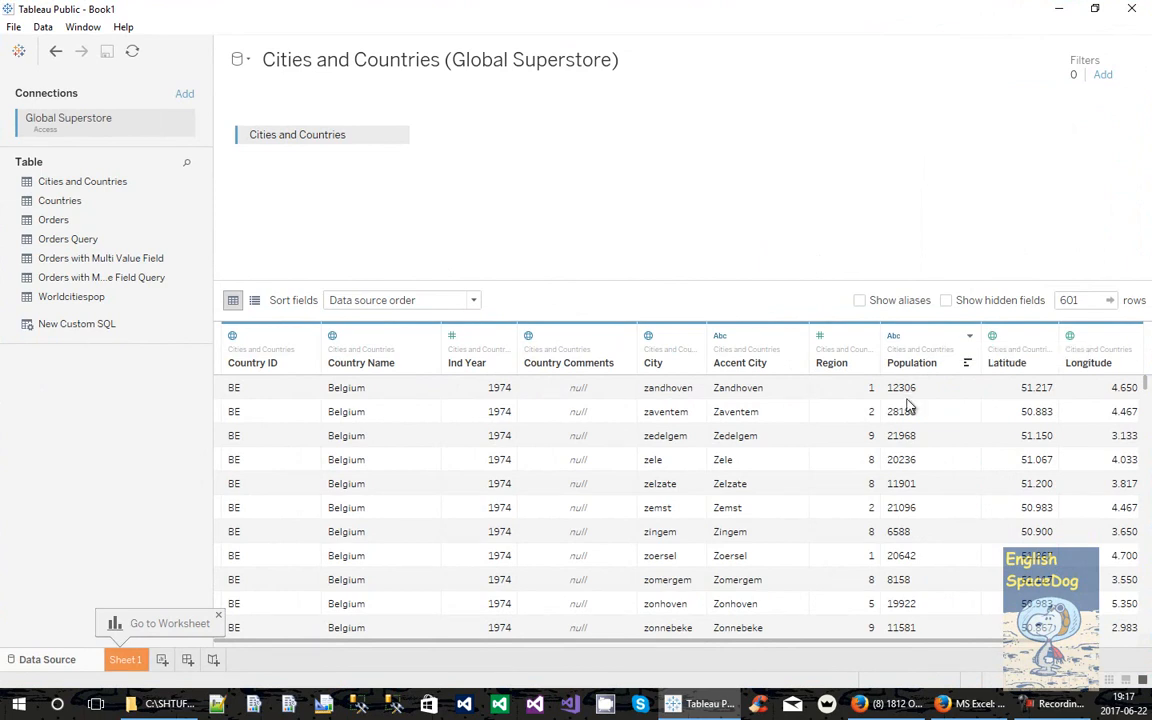
left_click(894, 336)
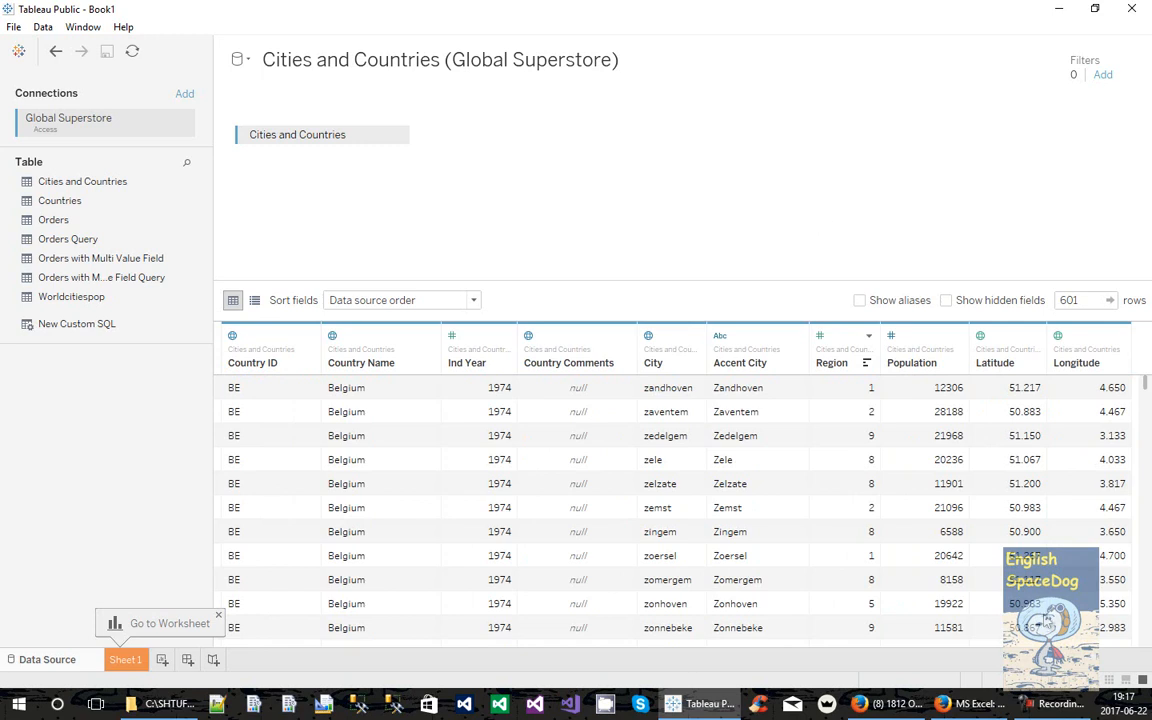
mouse_move(1040, 620)
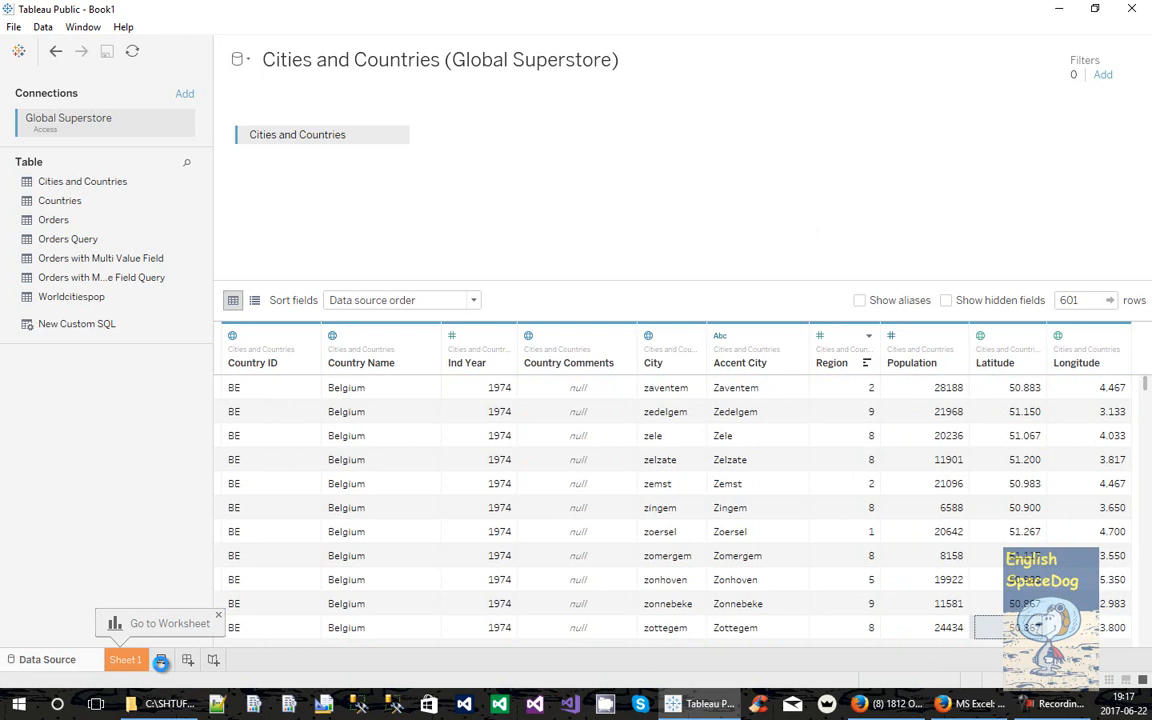
left_click(160, 660)
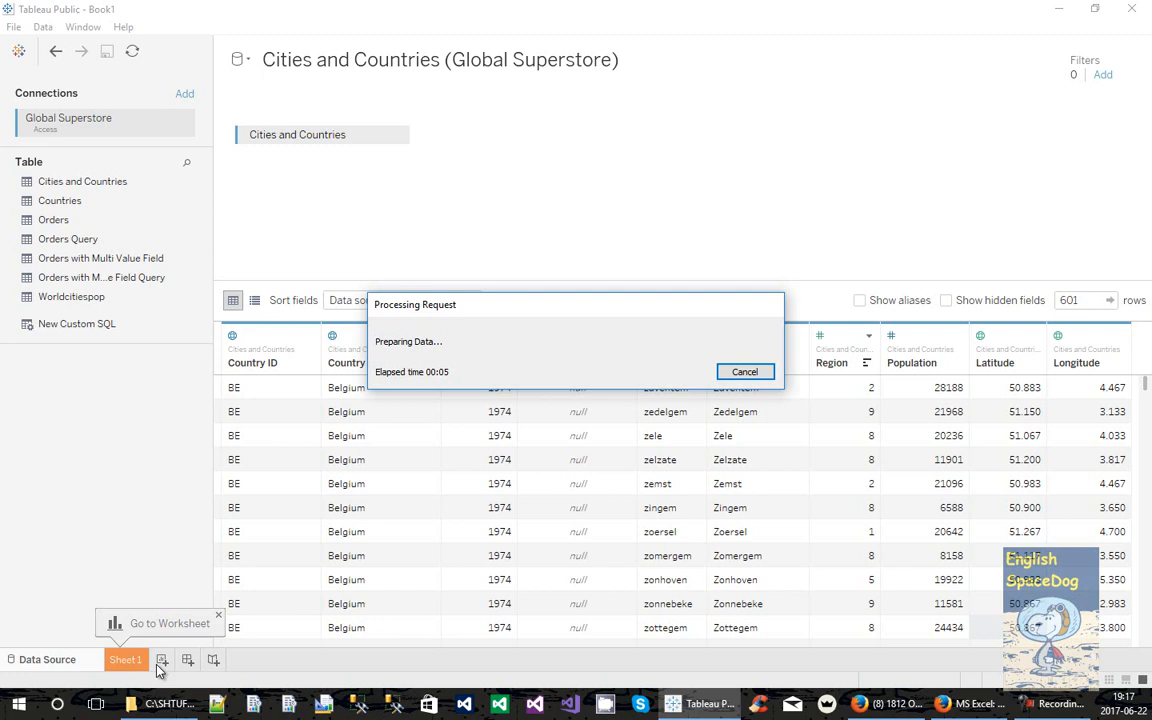
On Sheet 1, place Country Name and City on the Columns shelf
left_click(160, 660)
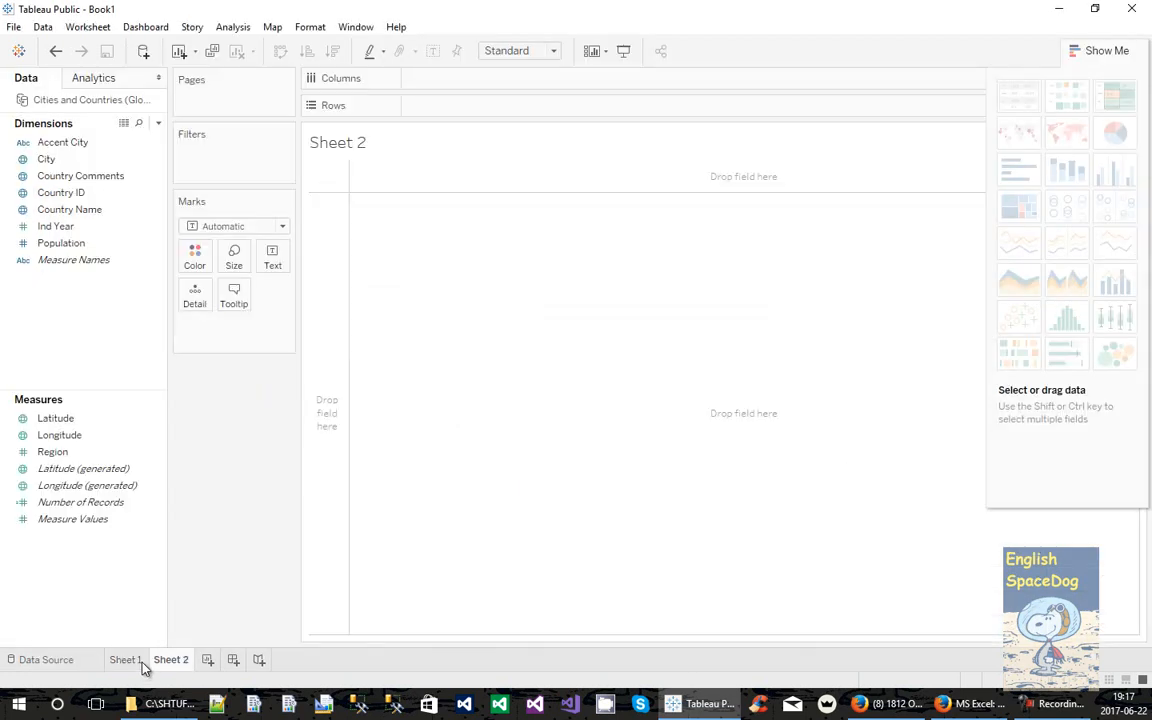
left_click(124, 660)
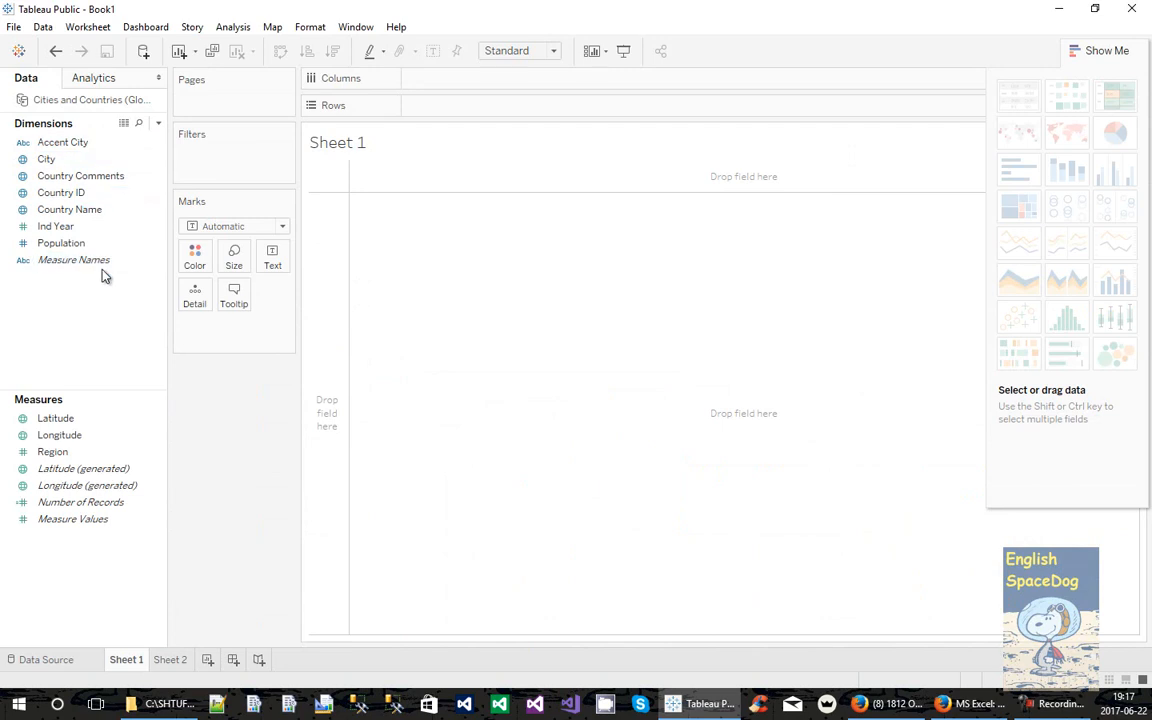
left_click(68, 210)
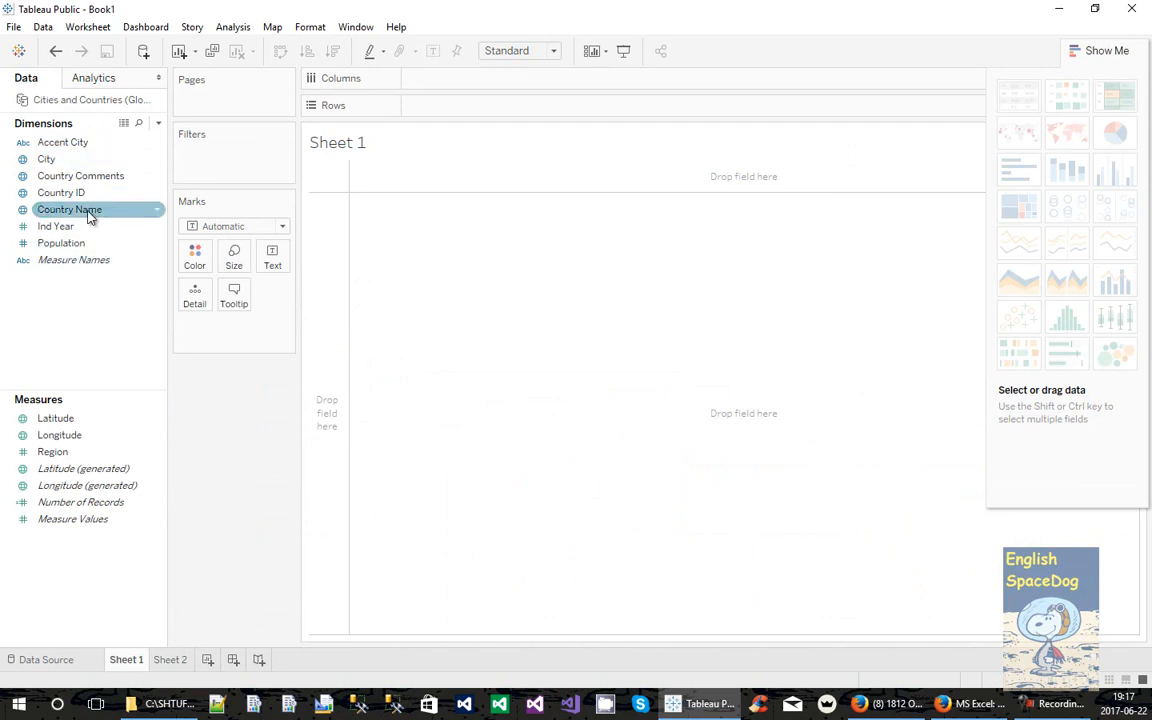
left_click_drag(68, 210, 404, 176)
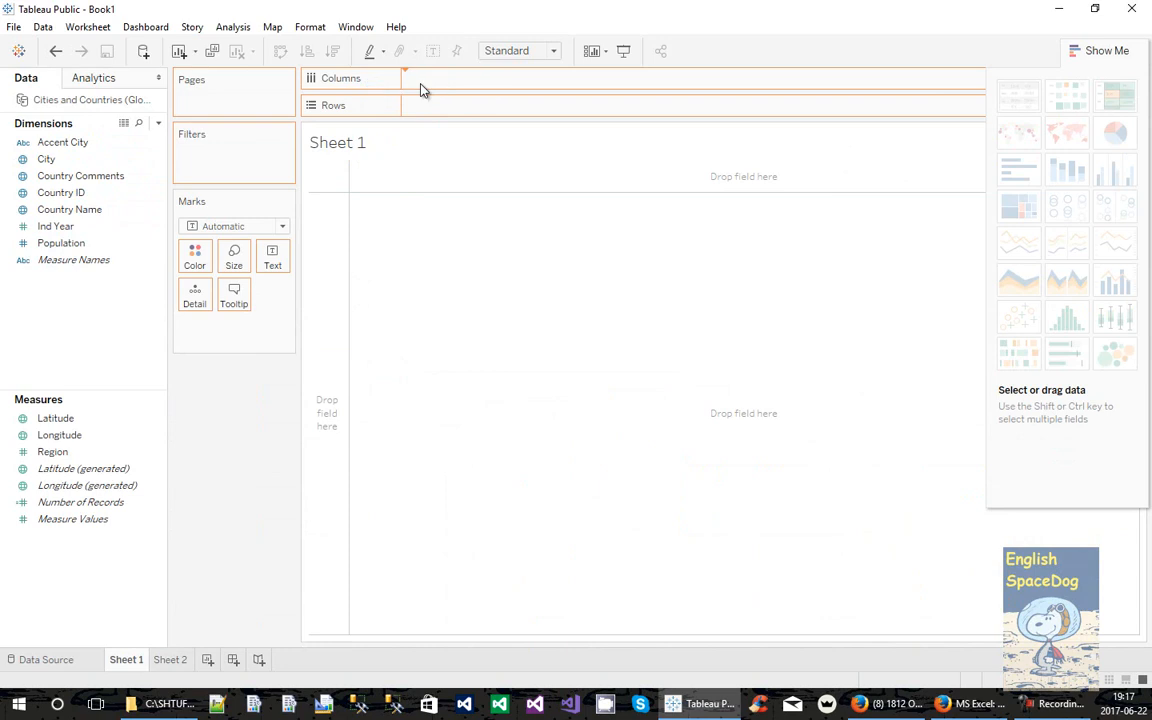
left_click_drag(68, 210, 450, 78)
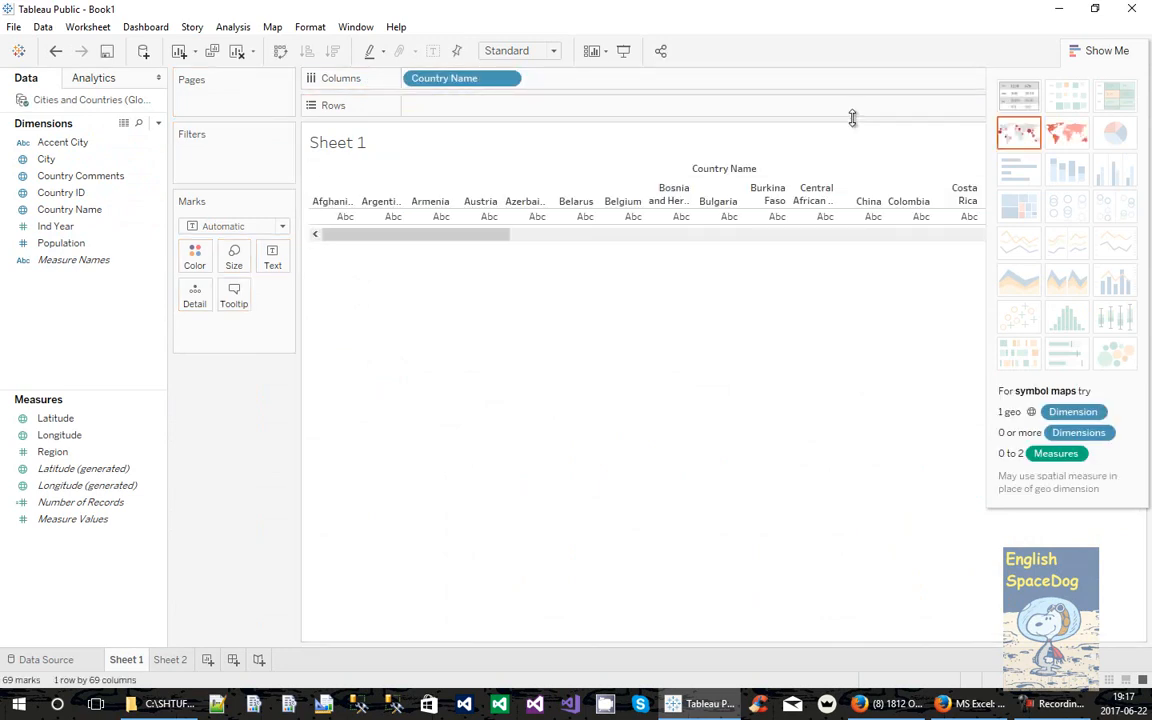
left_click(80, 176)
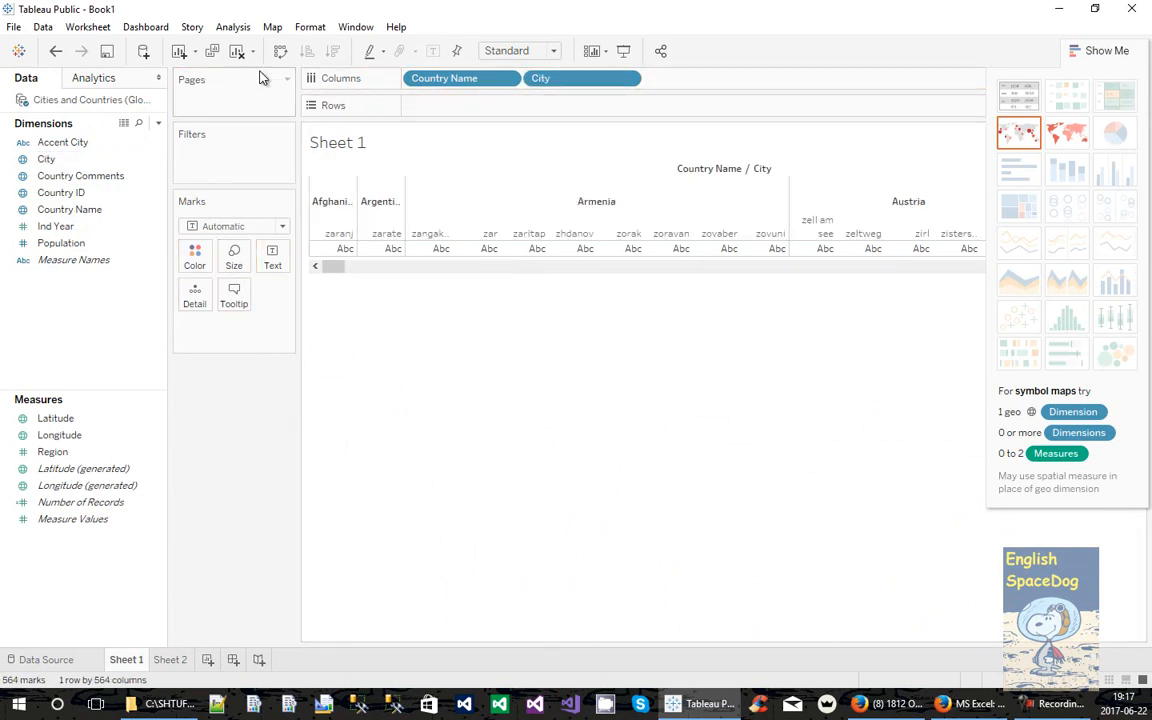
mouse_move(280, 52)
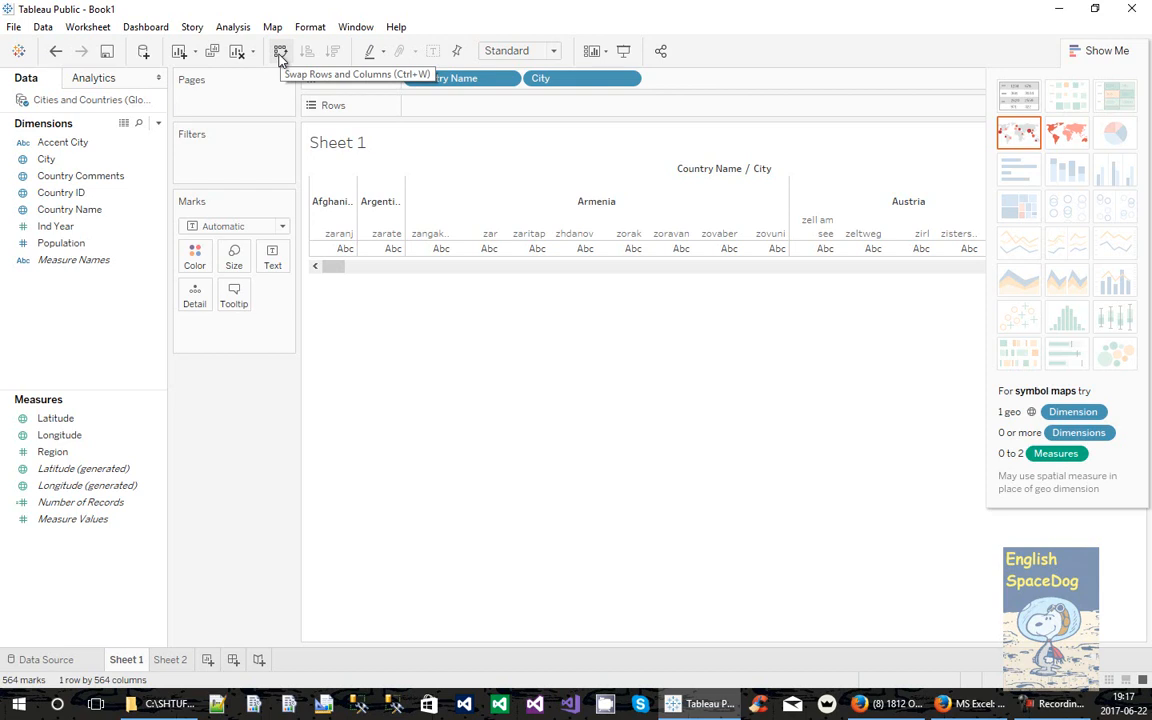
Swap rows and columns so countries and their cities list down the rows
left_click(280, 52)
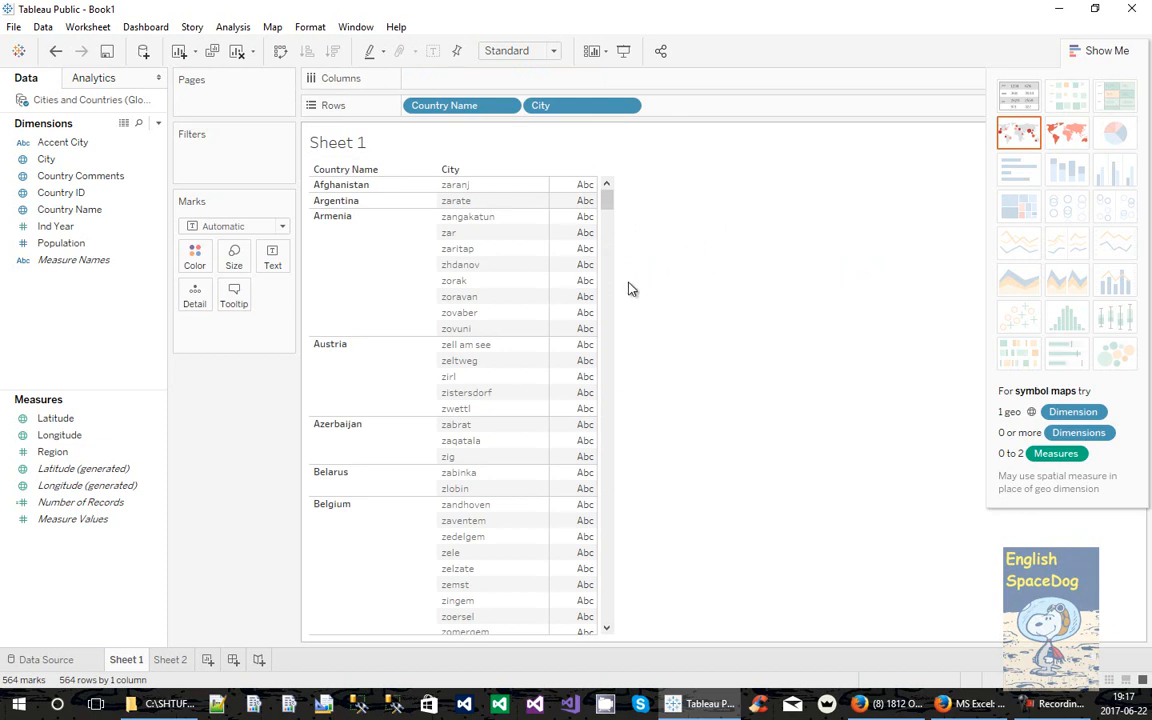
mouse_move(140, 300)
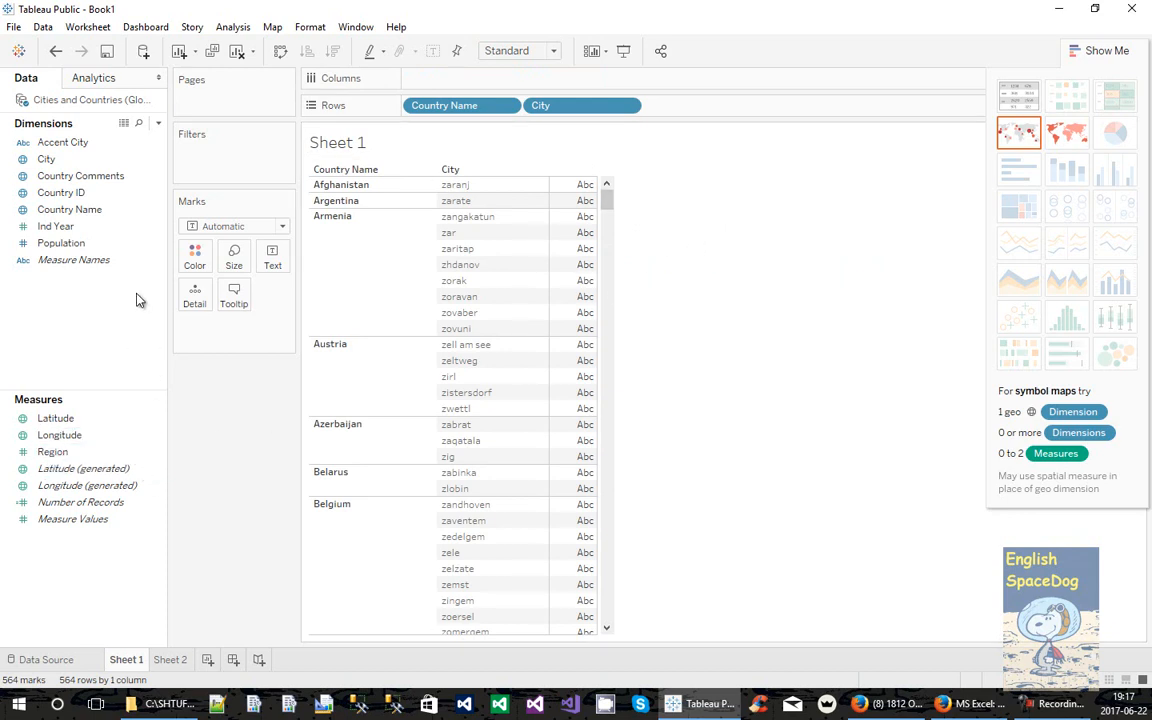
left_click(62, 244)
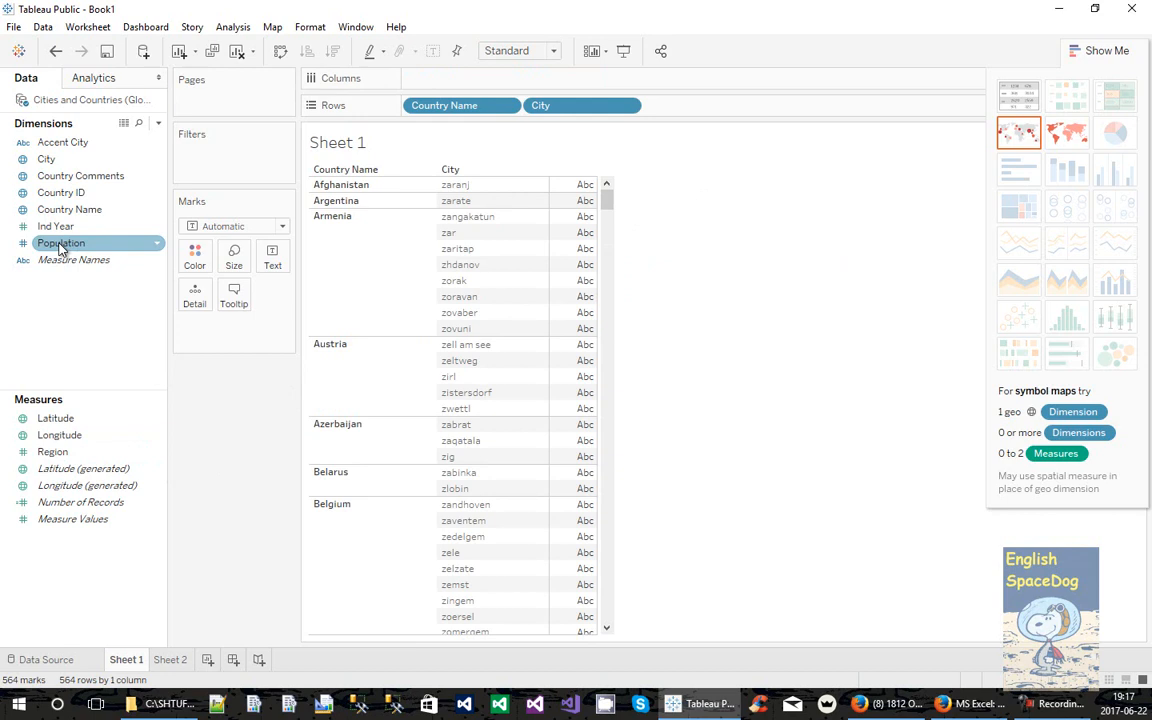
left_click(62, 244)
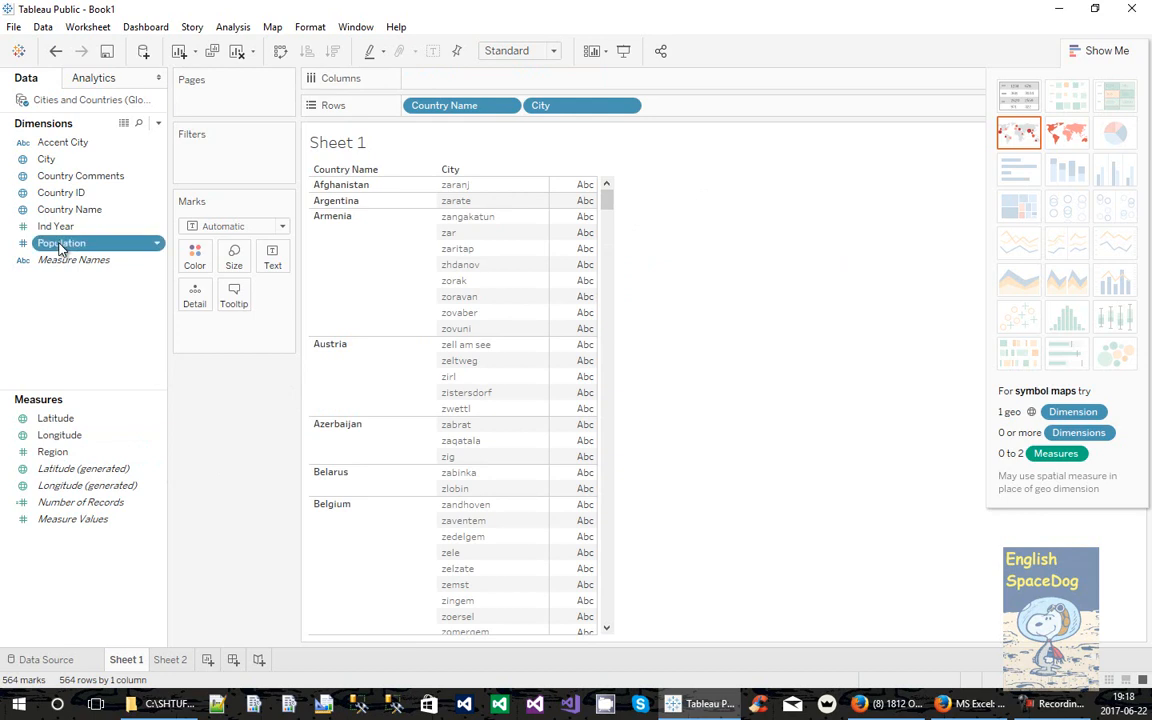
Add Population to Rows after City so each city shows its population
left_click_drag(62, 244, 700, 104)
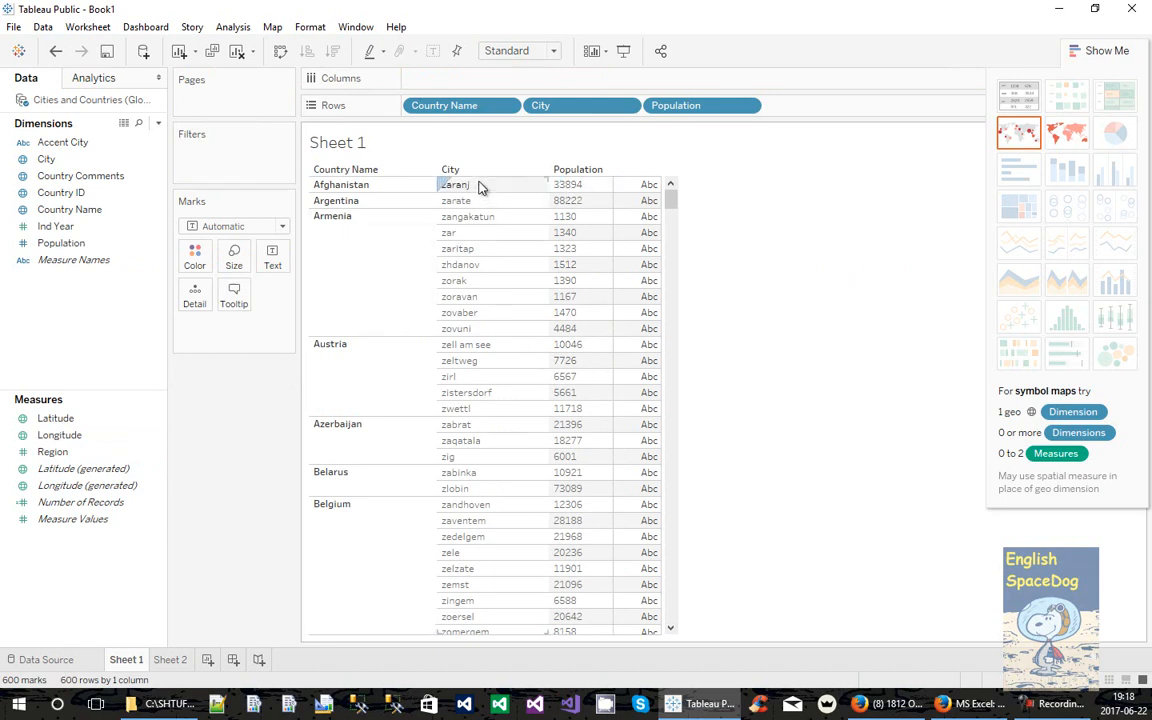
mouse_move(956, 424)
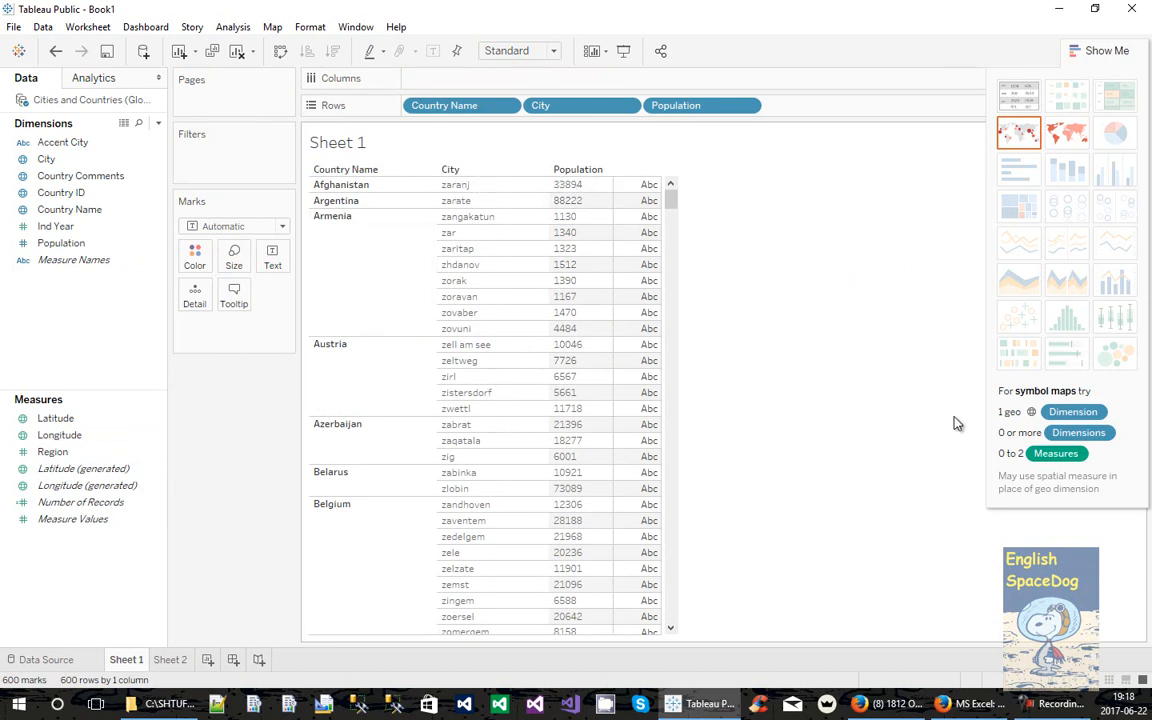
mouse_move(800, 344)
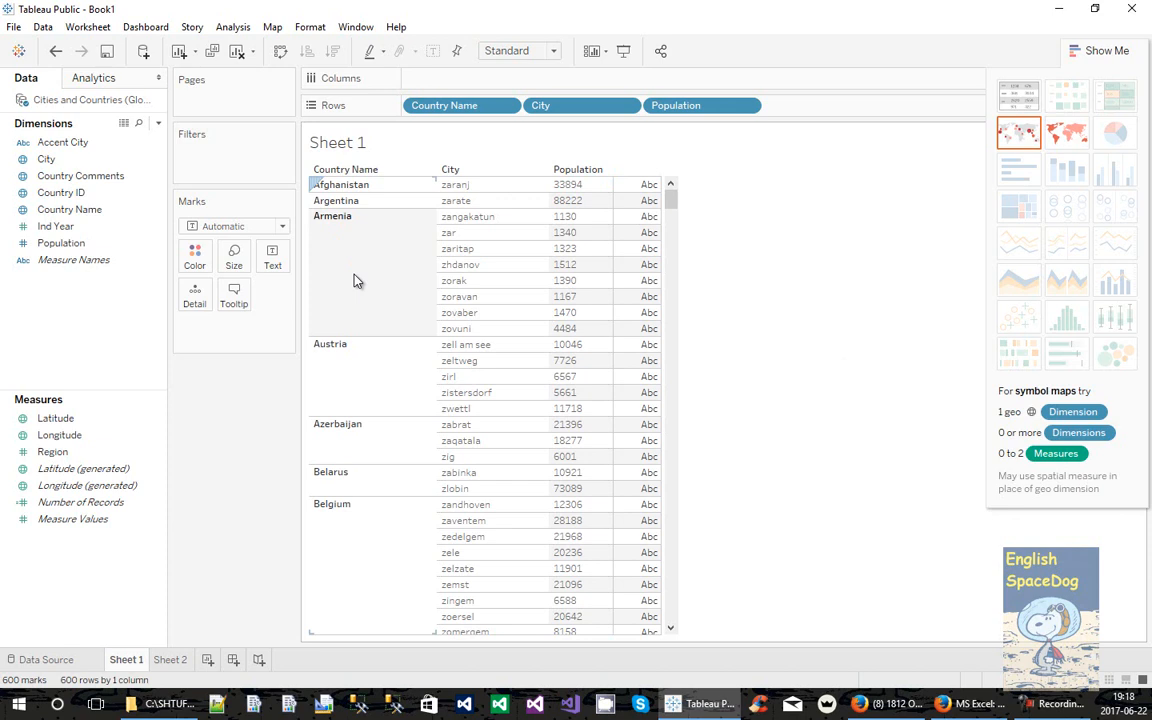
mouse_move(384, 224)
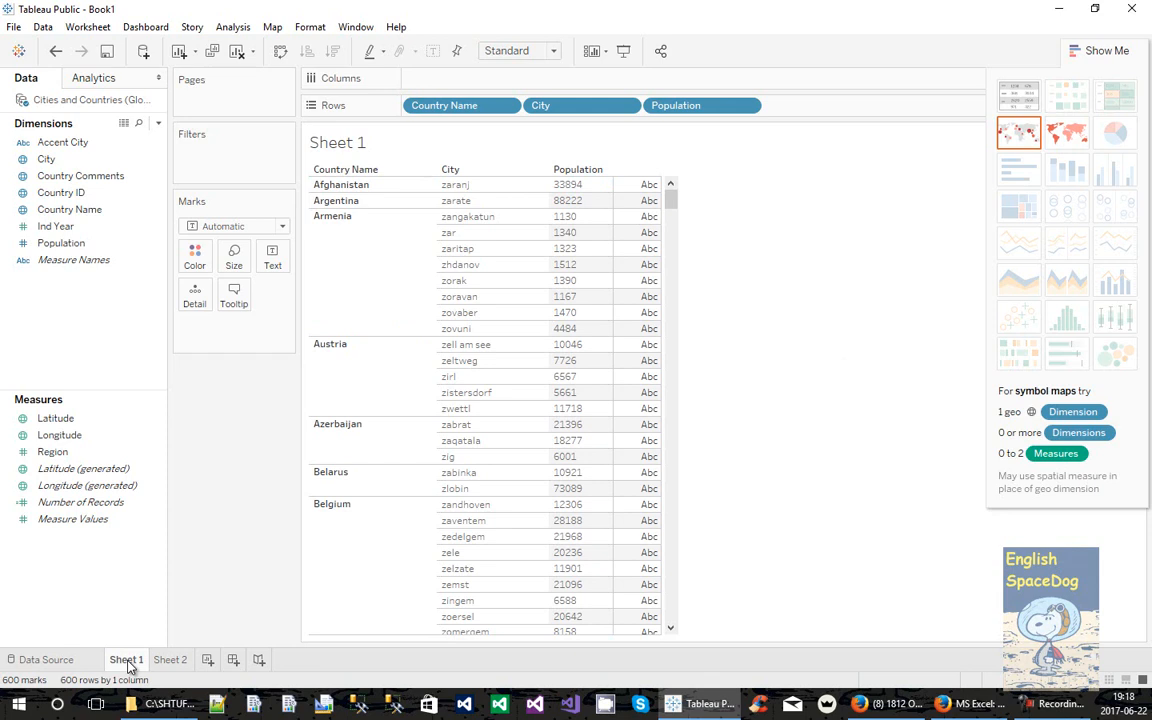
Rename Sheet 1 to 'Countries and Cities' and return to the data source page
right_click(126, 660)
type("Countries and Cities")
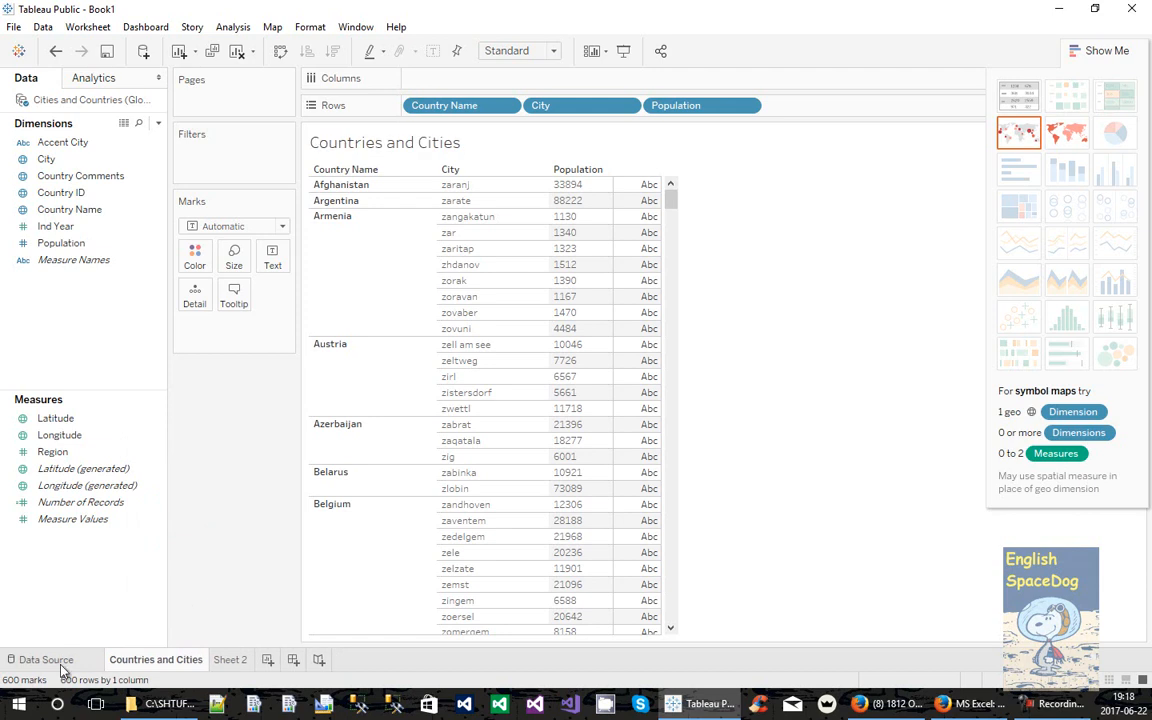
left_click(46, 660)
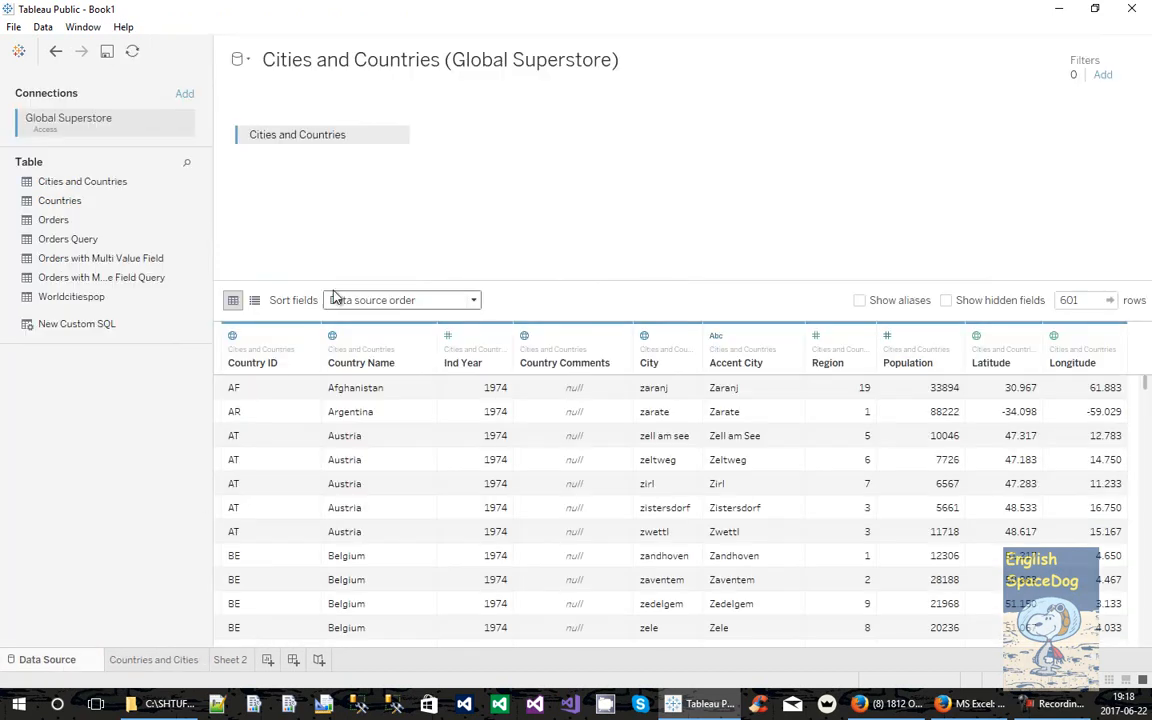
Rename the data source to 'Cities and Countries' and return to the worksheet
left_click(440, 60)
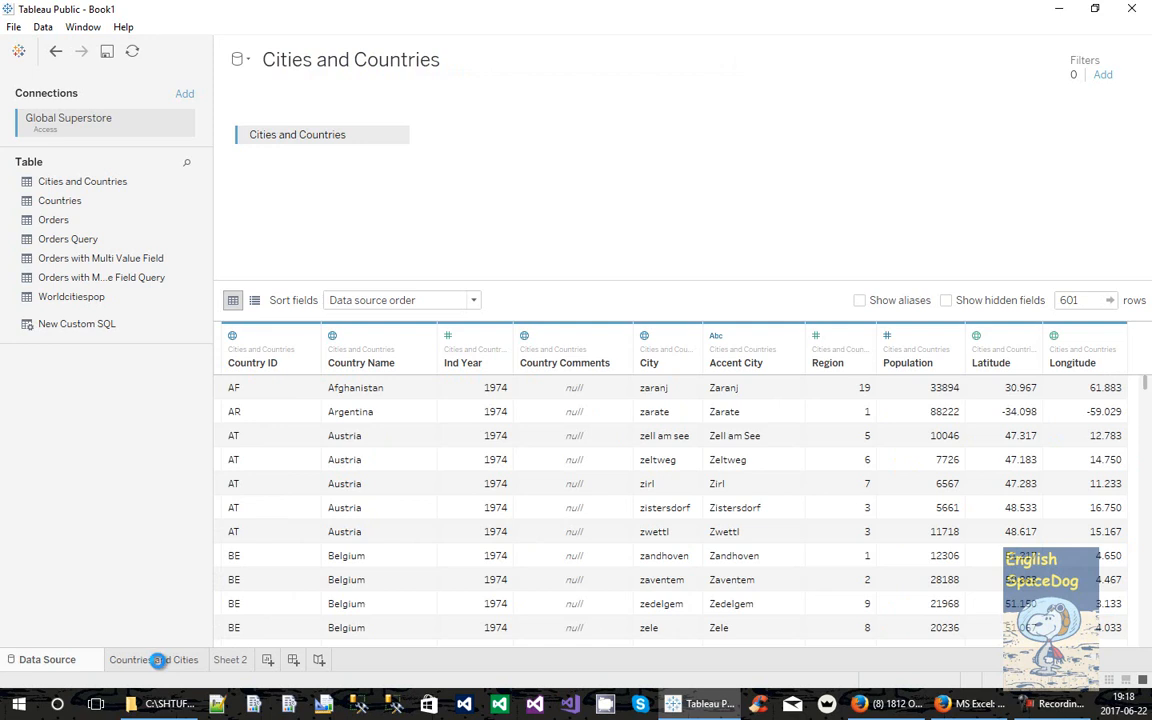
left_click(152, 660)
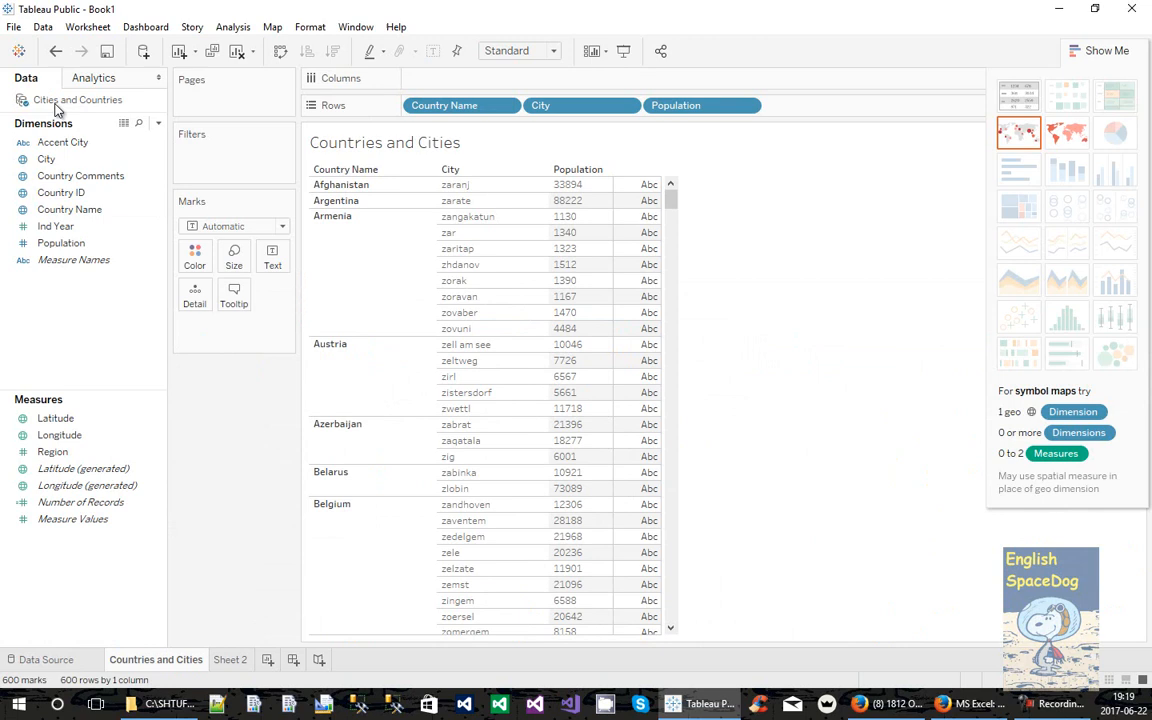
mouse_move(832, 312)
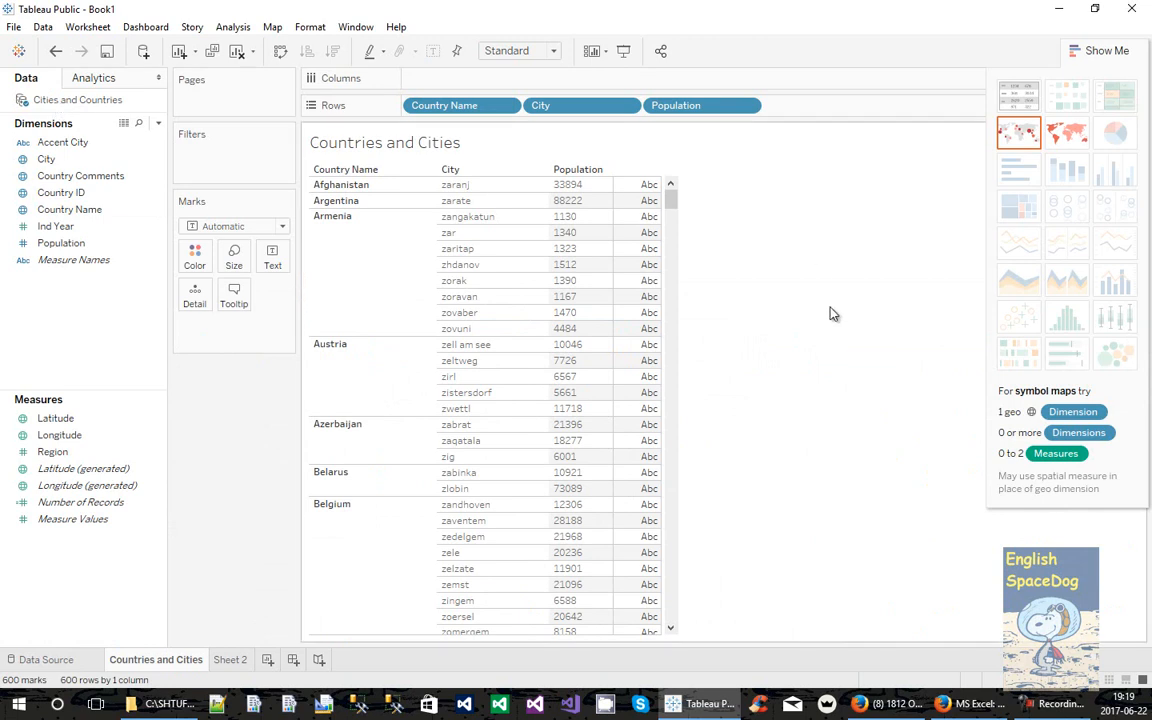
mouse_move(996, 482)
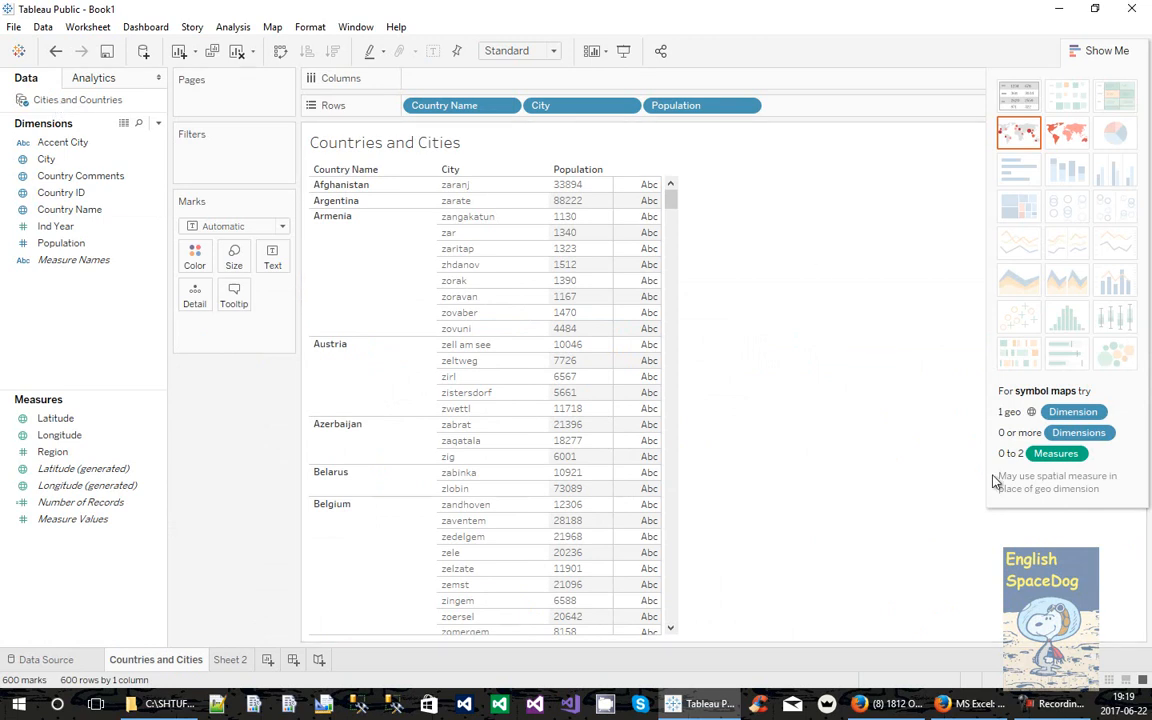